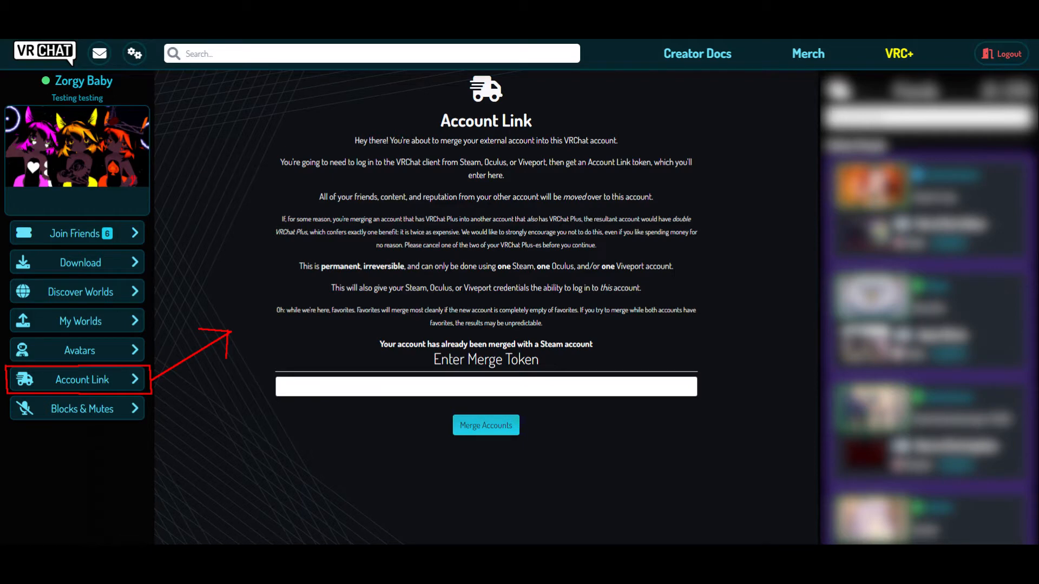
Switch from the VRChat Account Link page to the Unity download page.
left_click(193, 8)
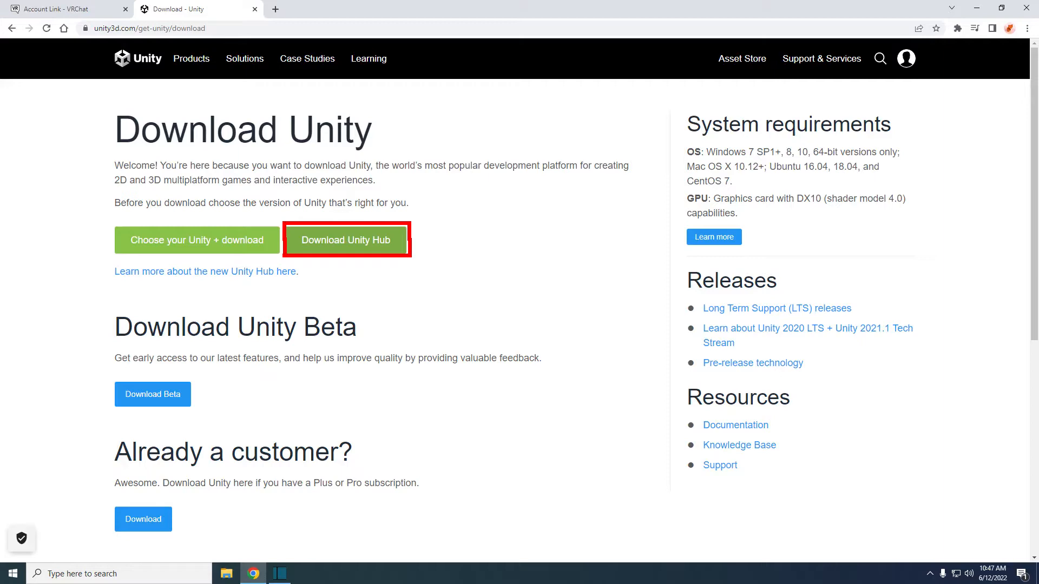
Follow VRChat Download > SDK setup docs to the Unity 2019.4.31f1 release and its Unity Hub link.
left_click(63, 9)
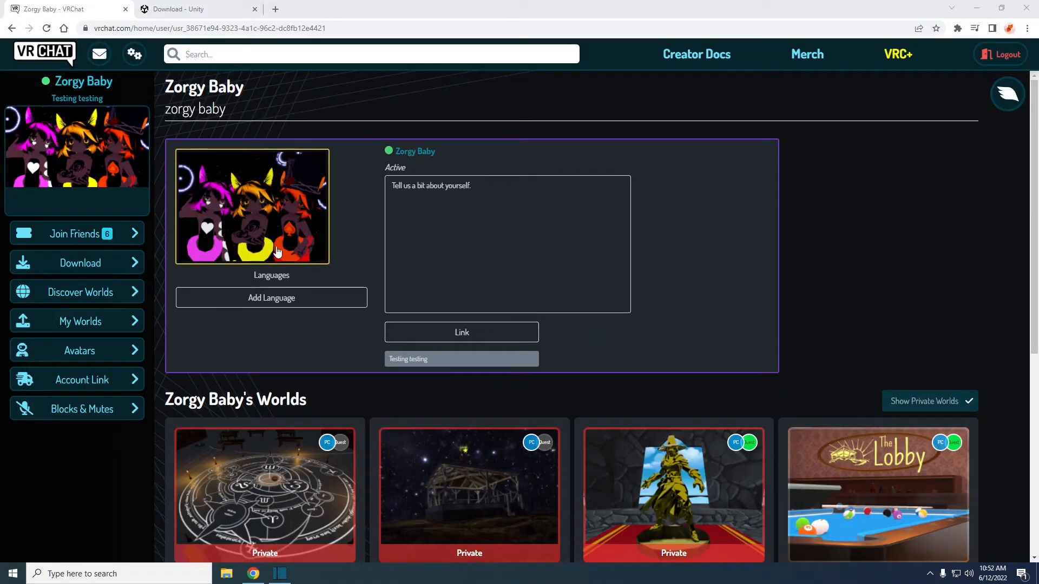
mouse_move(79, 291)
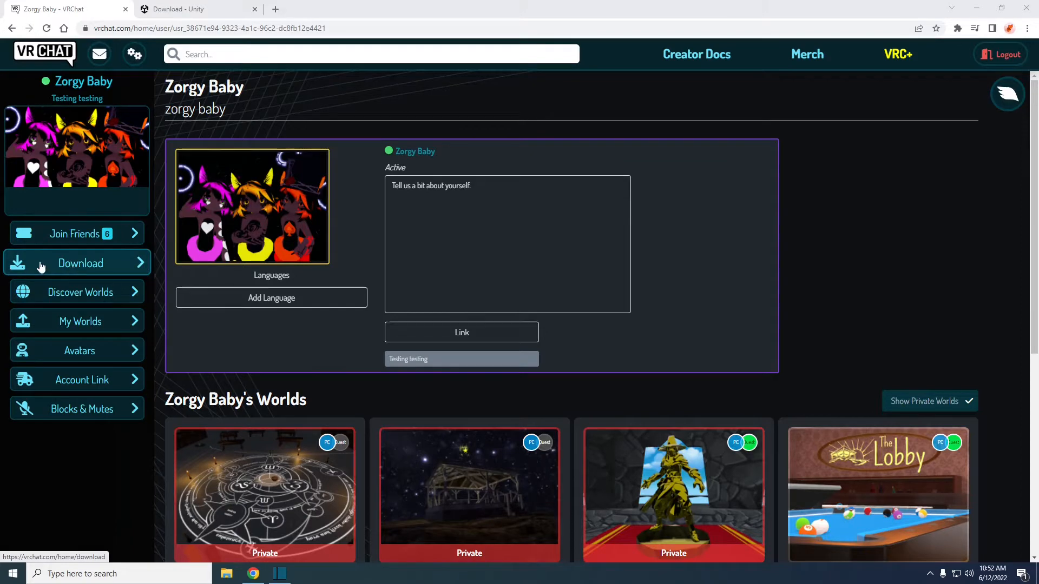
left_click(79, 263)
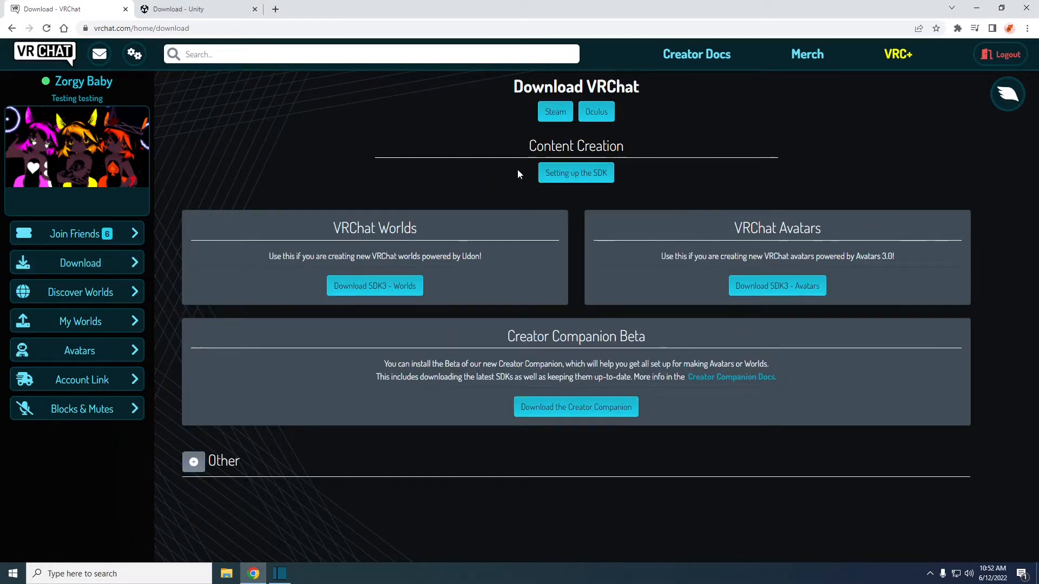
left_click(574, 172)
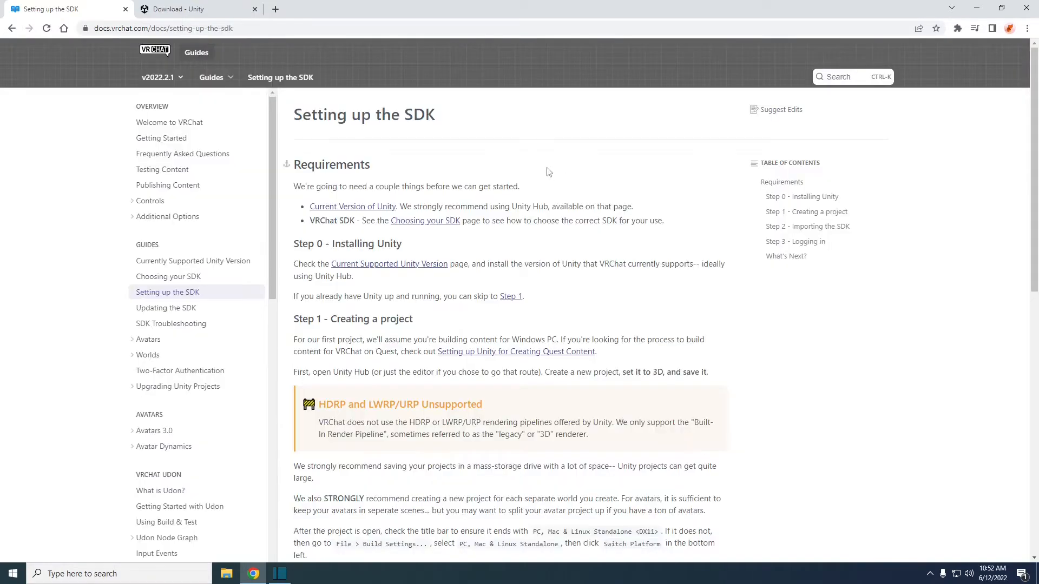
mouse_move(344, 215)
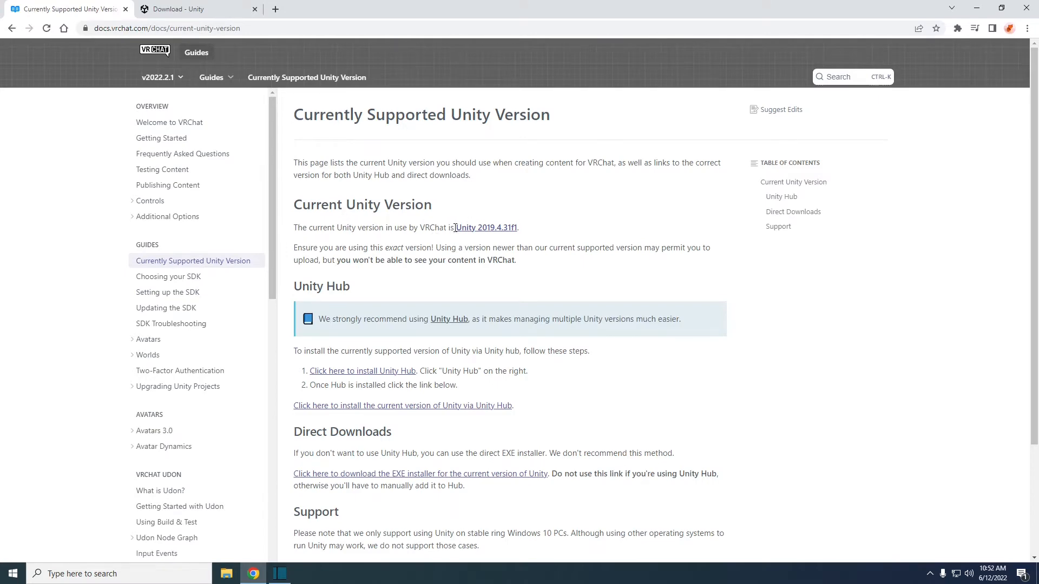
left_click(485, 227)
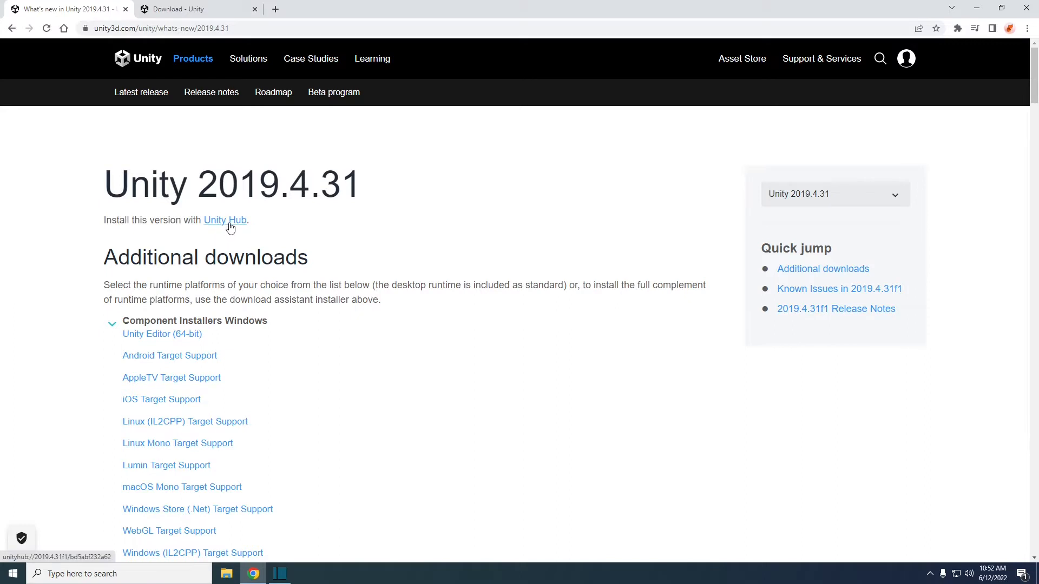
left_click(225, 219)
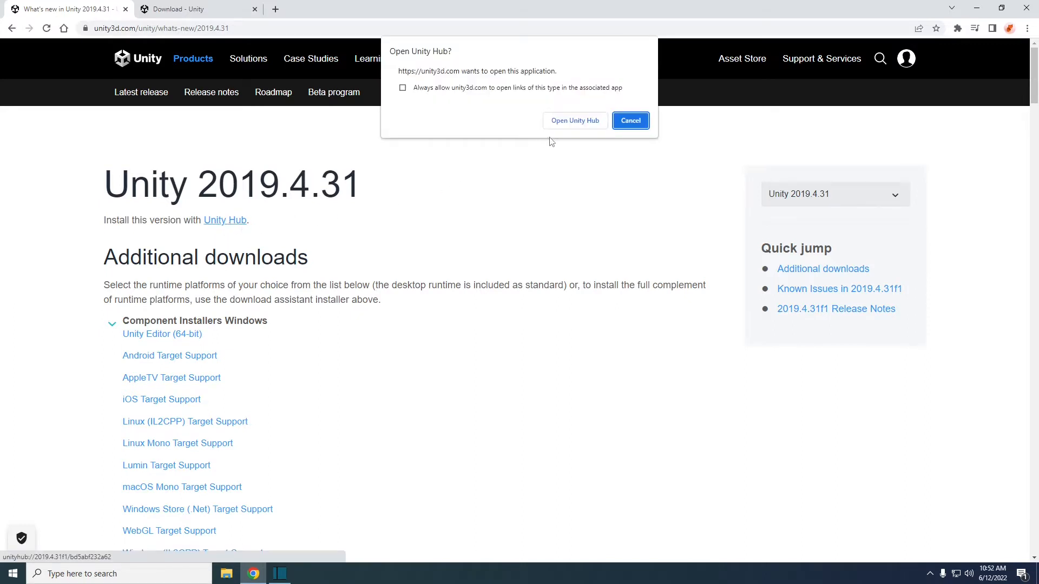
Launch Unity Hub and install 2019.4.31f1 with Android Build Support included.
left_click(573, 121)
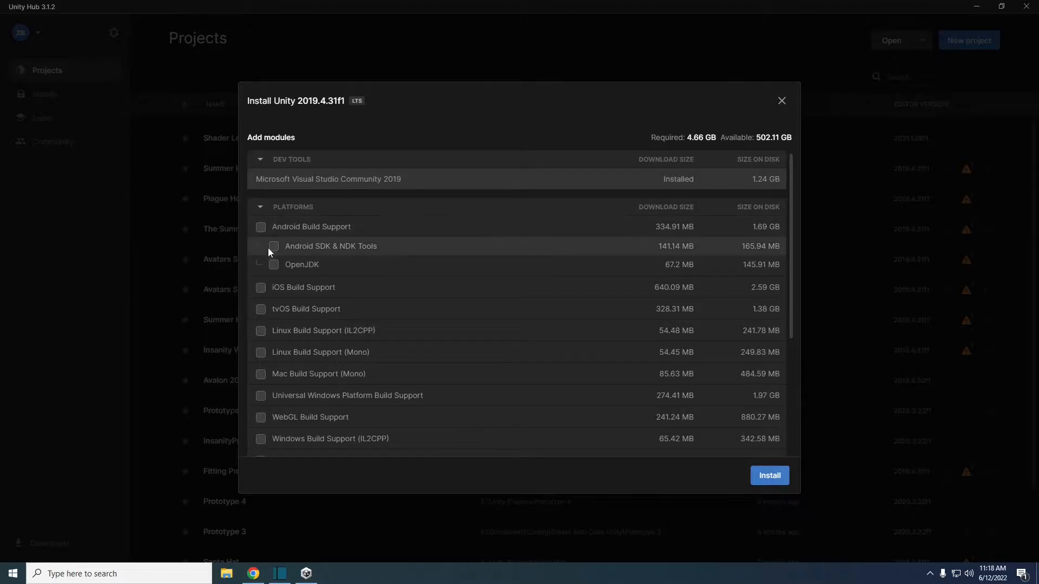
left_click(261, 226)
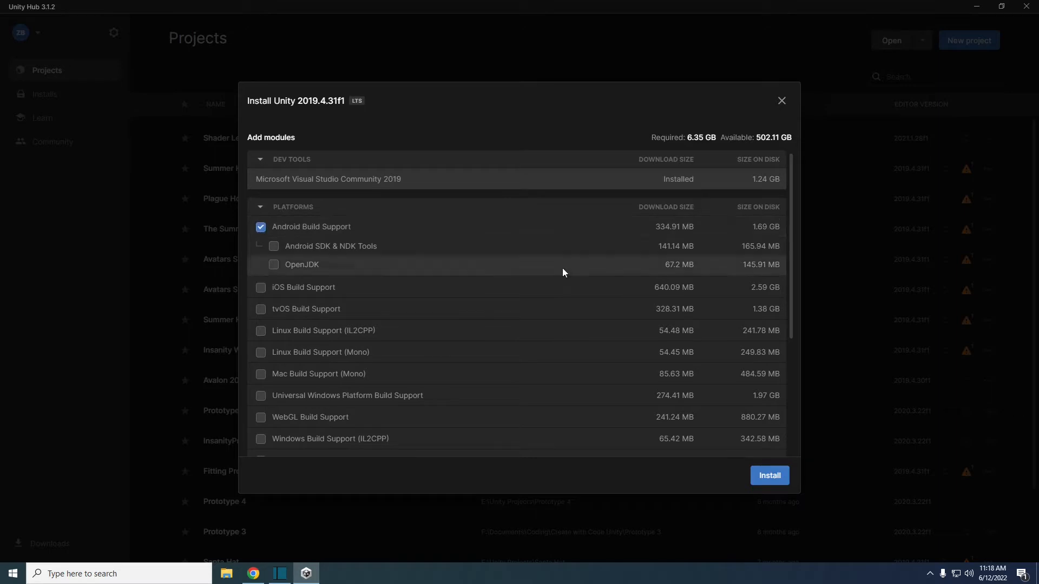
left_click(768, 475)
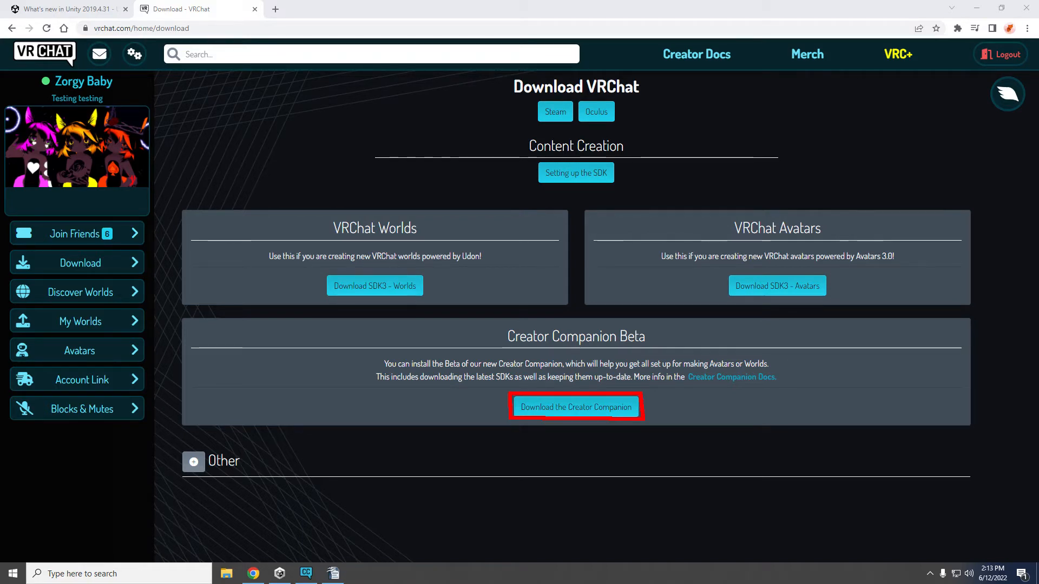
Get the Creator Companion and create a World-template project named Fantastic World.
left_click(574, 407)
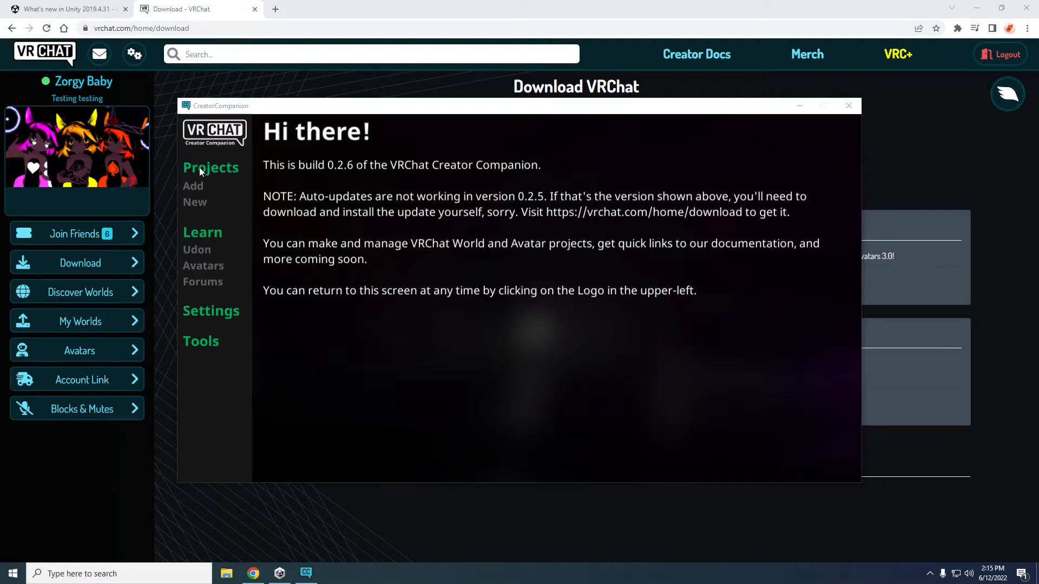
left_click(211, 166)
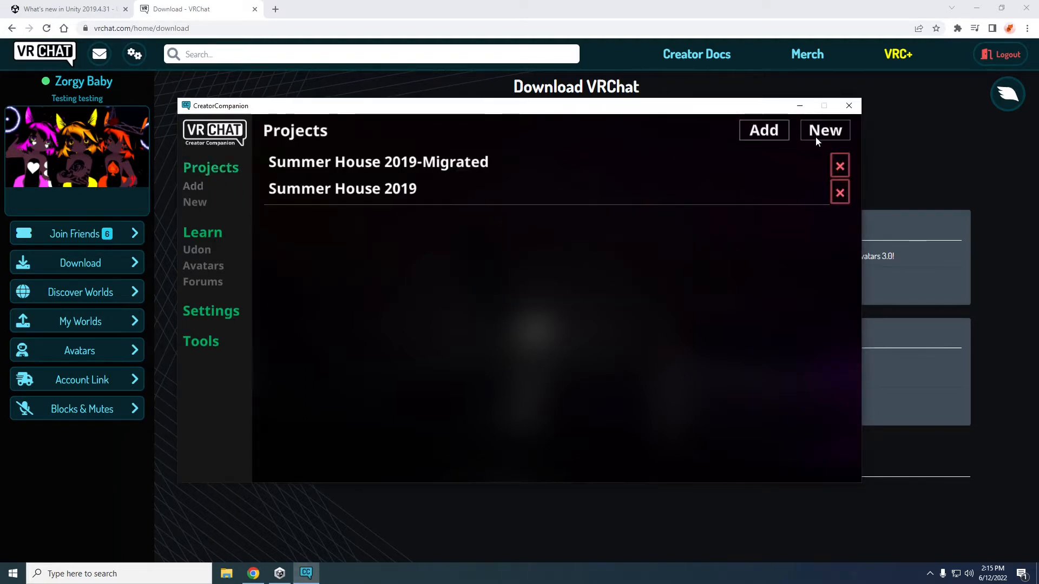
left_click(824, 130)
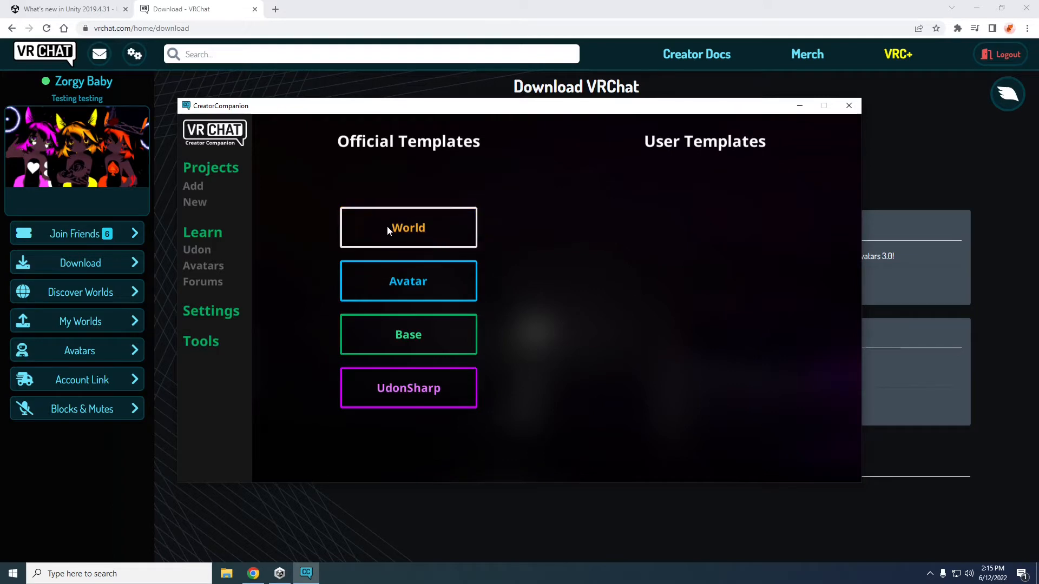
left_click(408, 228)
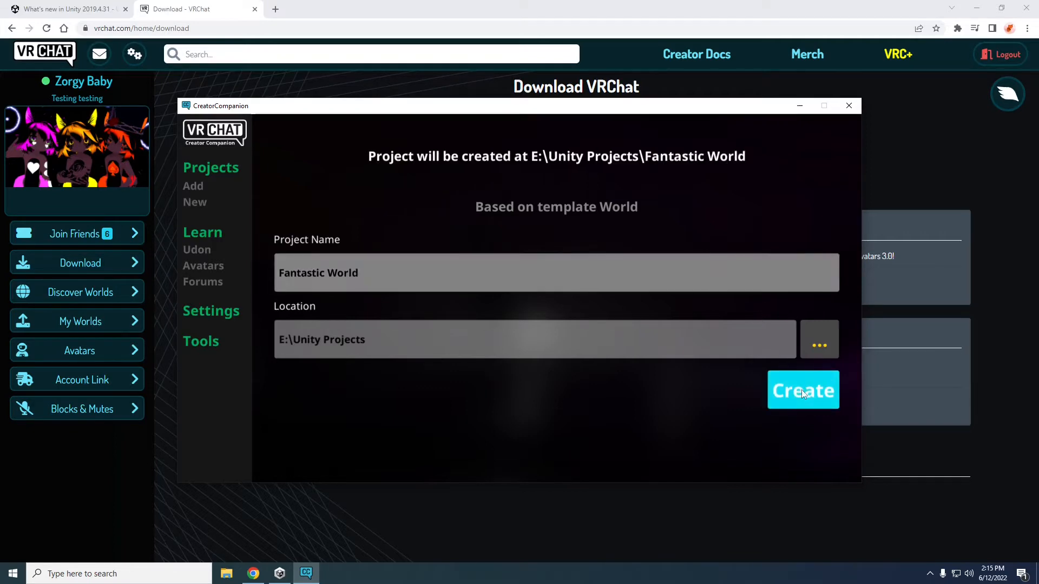
left_click(802, 390)
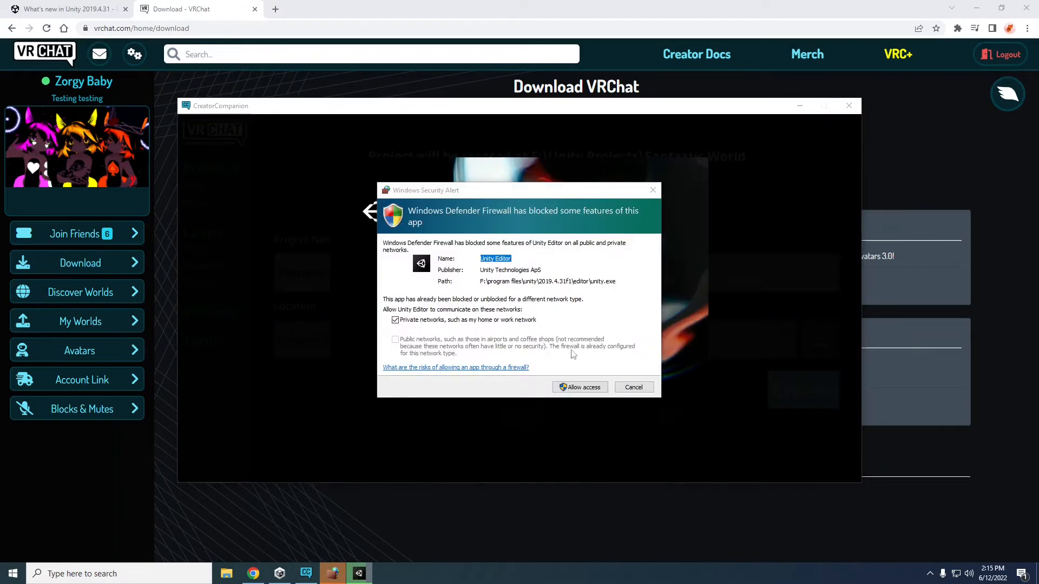
Allow Unity network access and dock the VRChat SDK window beside the Inspector.
left_click(579, 388)
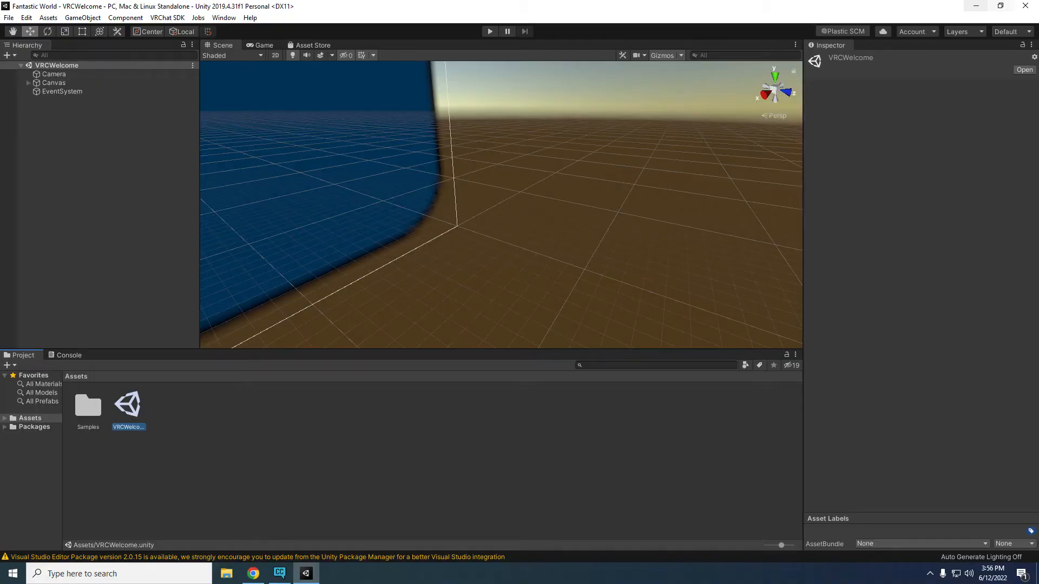
left_click(497, 199)
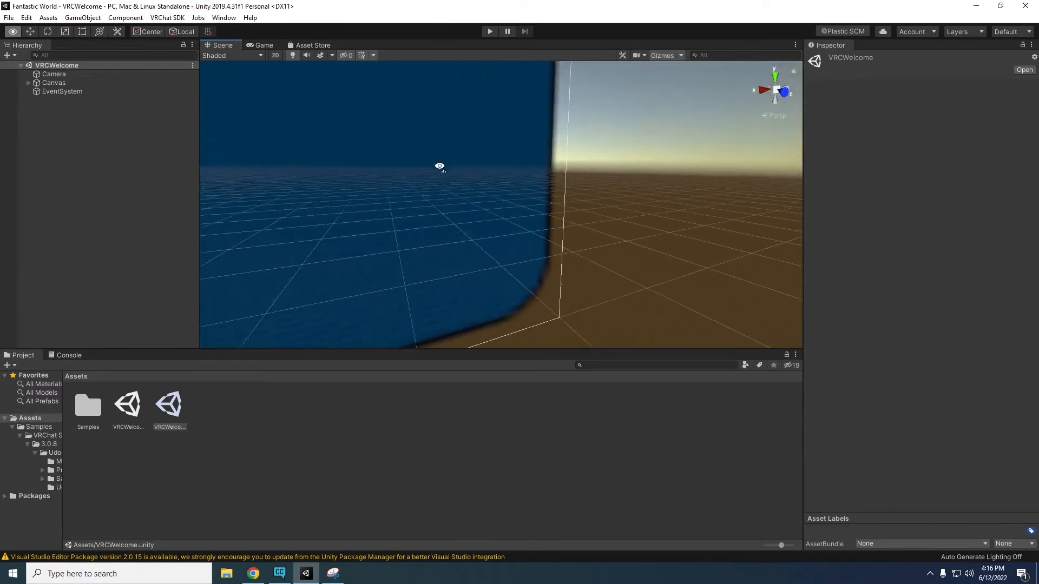
left_click_drag(440, 166, 345, 187)
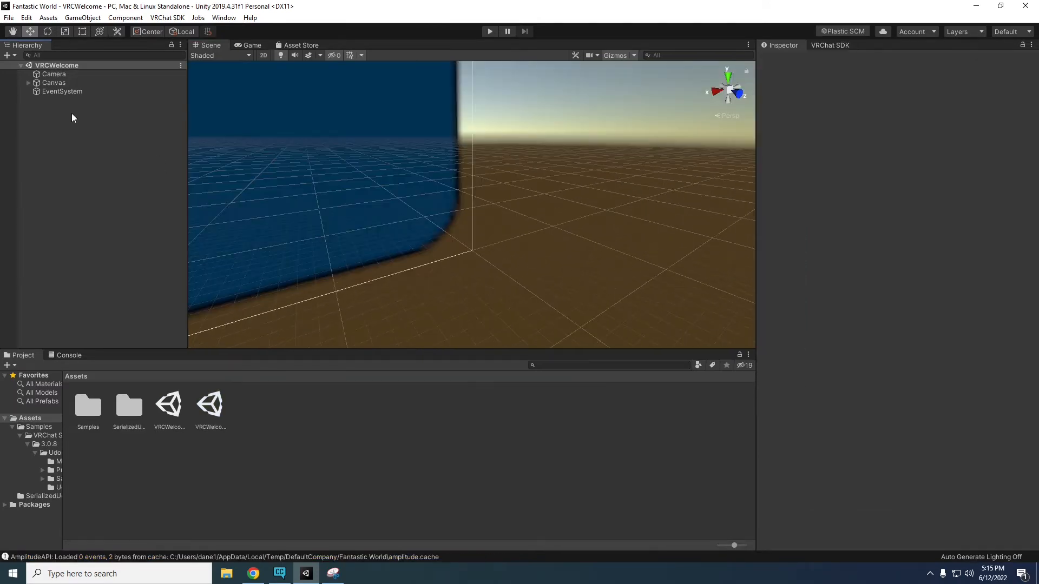
Delete the Canvas and EventSystem so only the Camera remains in the scene.
left_click(53, 82)
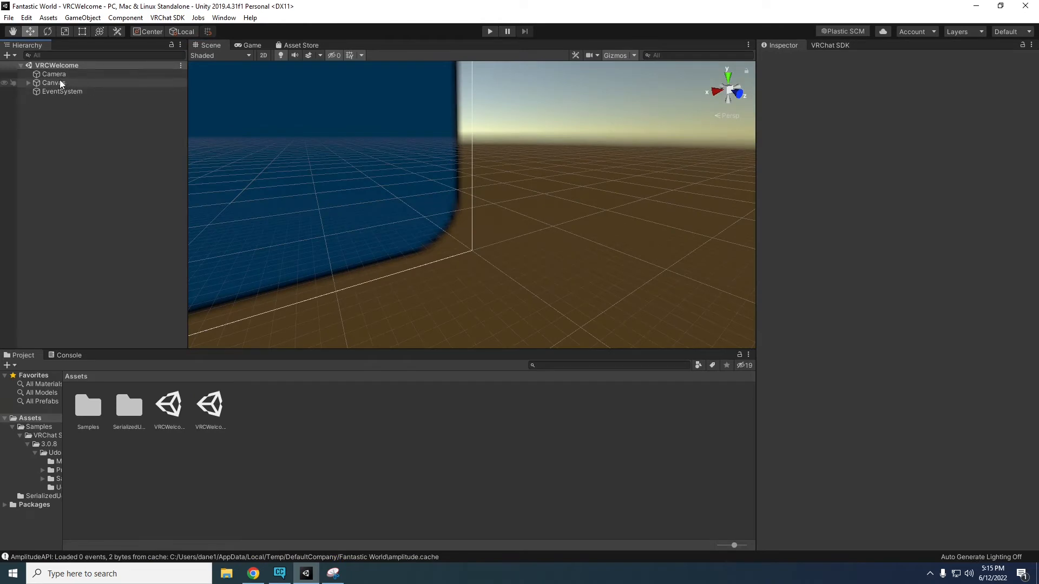
right_click(52, 82)
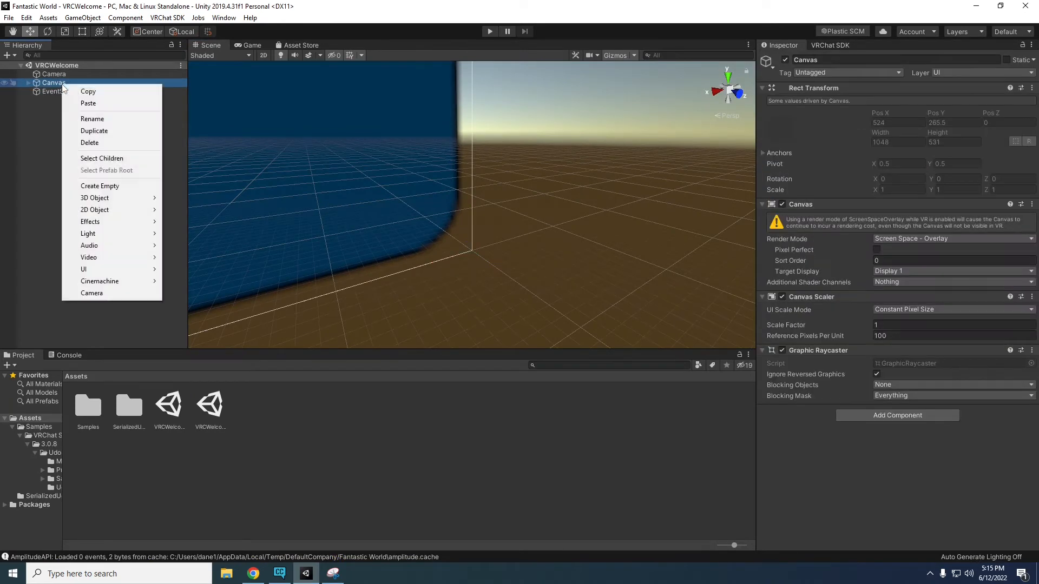
left_click(90, 142)
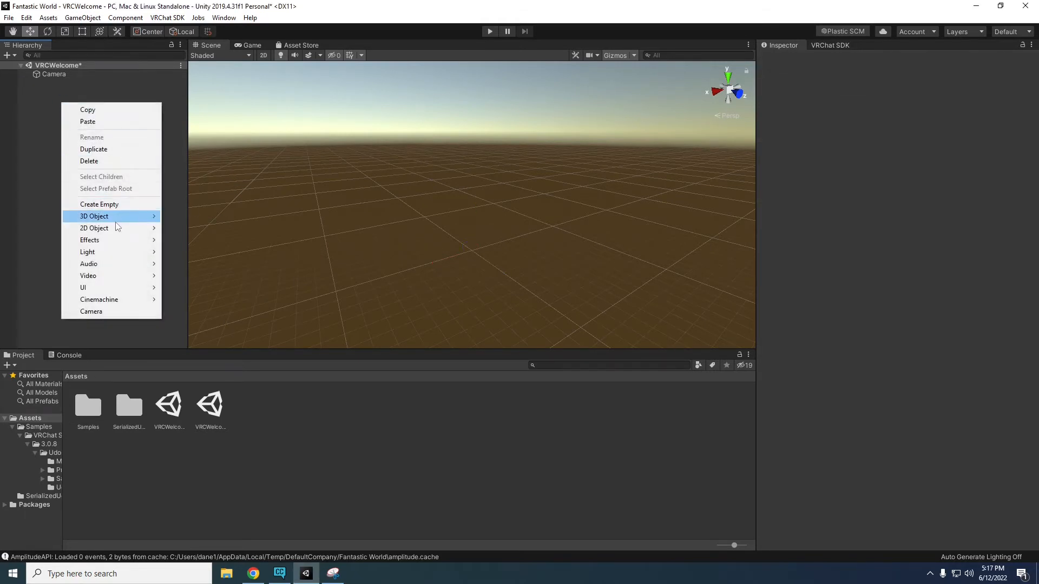
mouse_move(95, 217)
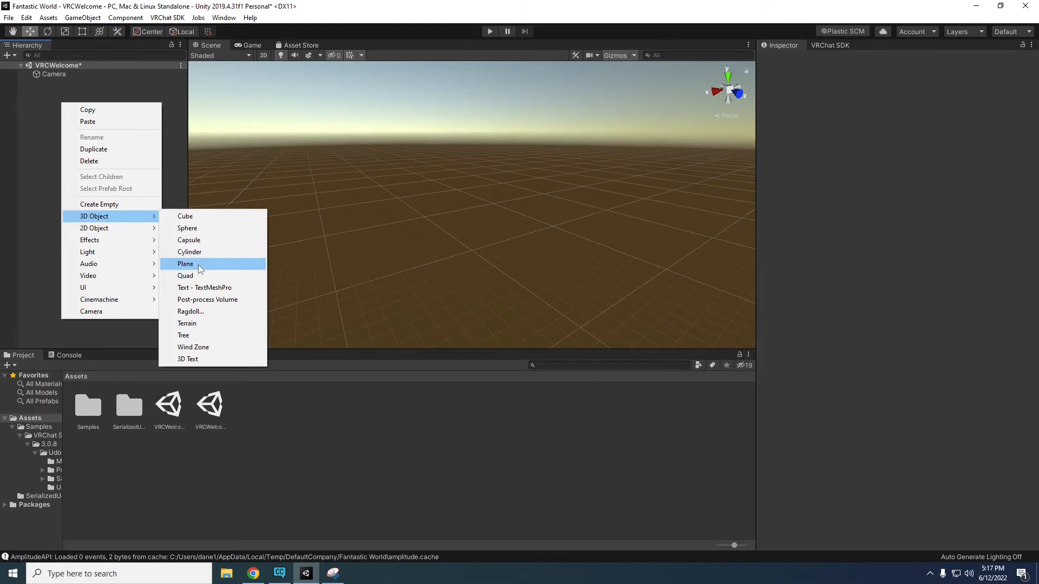
Add a Plane as the ground and bring up the in-editor Asset Store.
left_click(185, 264)
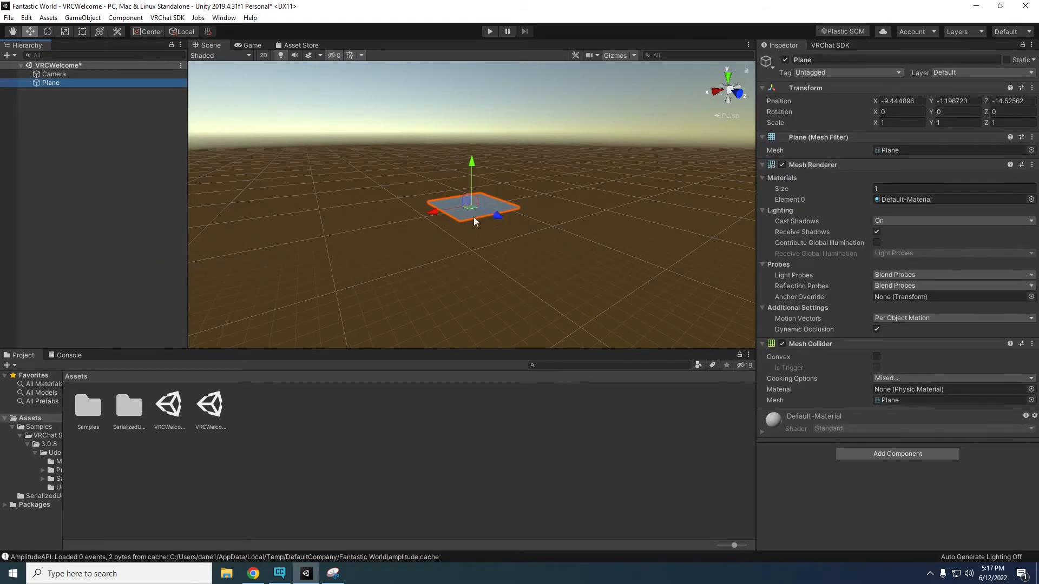
mouse_move(376, 206)
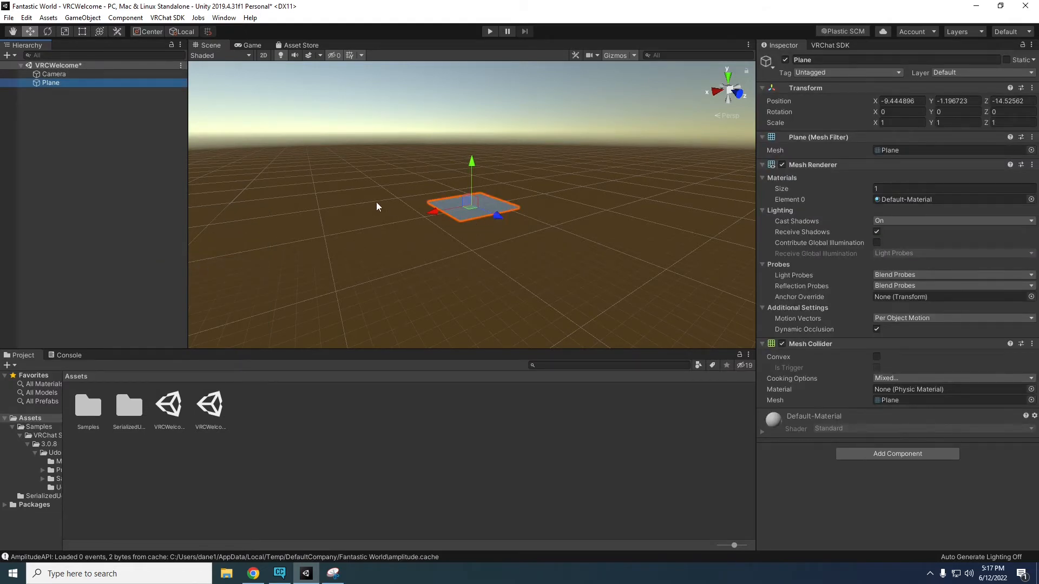
left_click(899, 100)
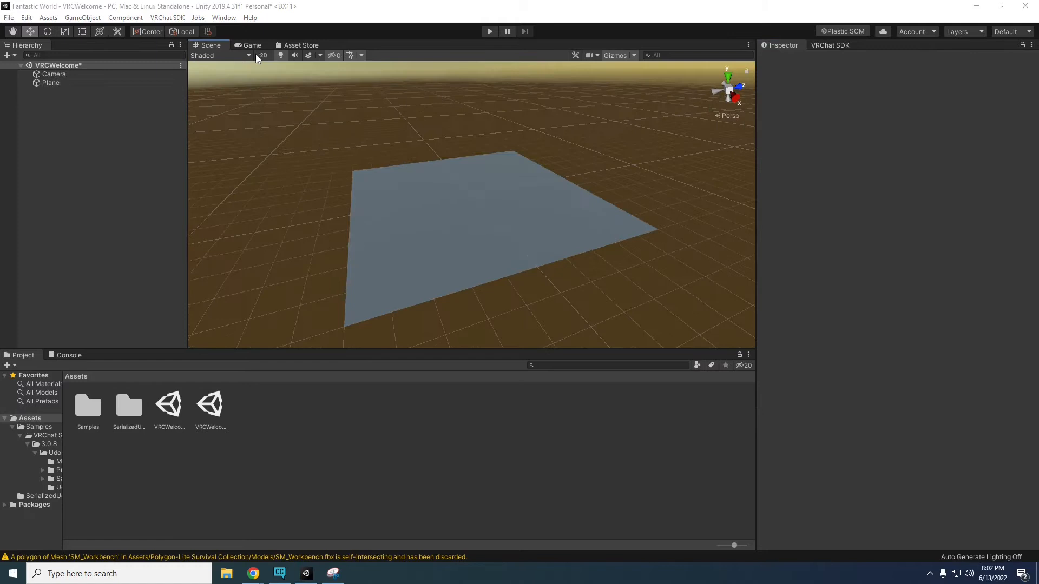
left_click(300, 46)
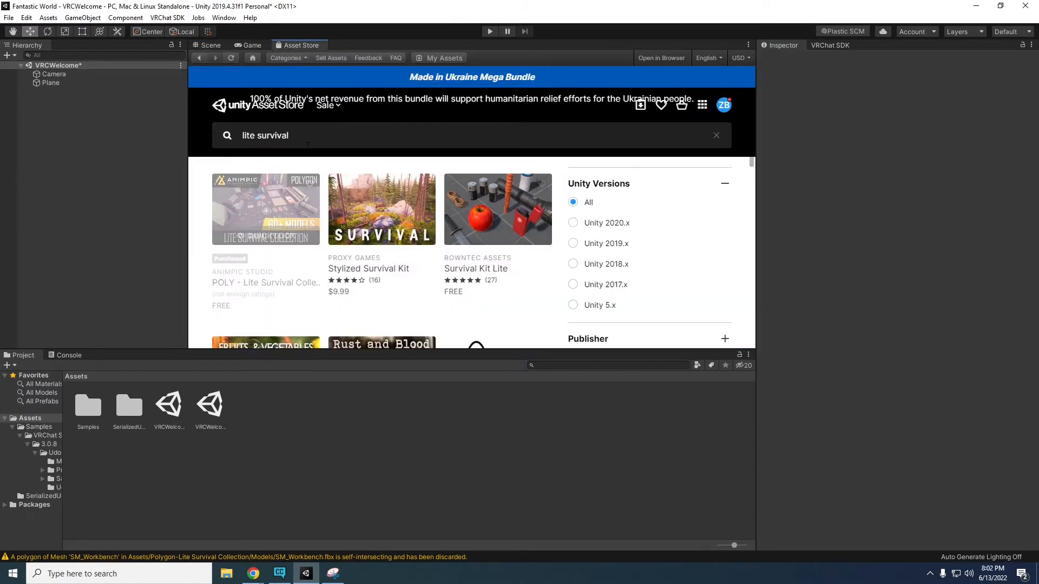
Import all assets of the POLY - Lite Survival Collection package.
left_click(224, 17)
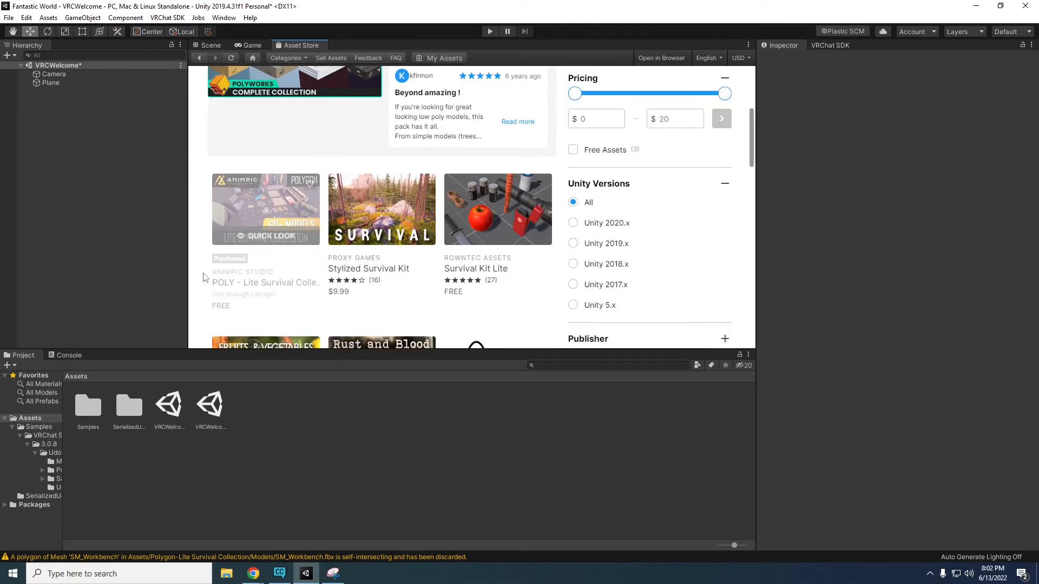
mouse_move(243, 291)
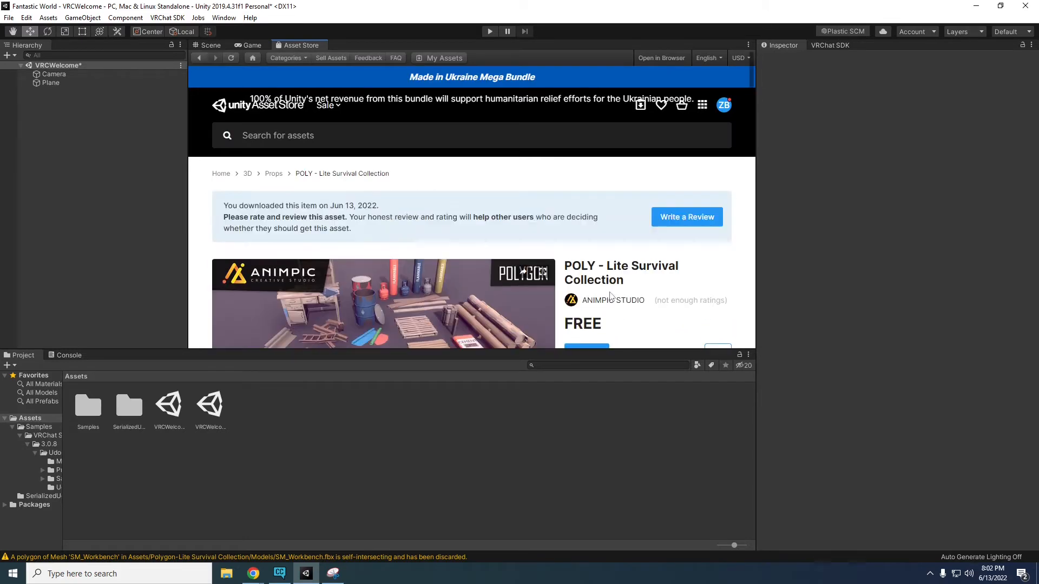
left_click(586, 249)
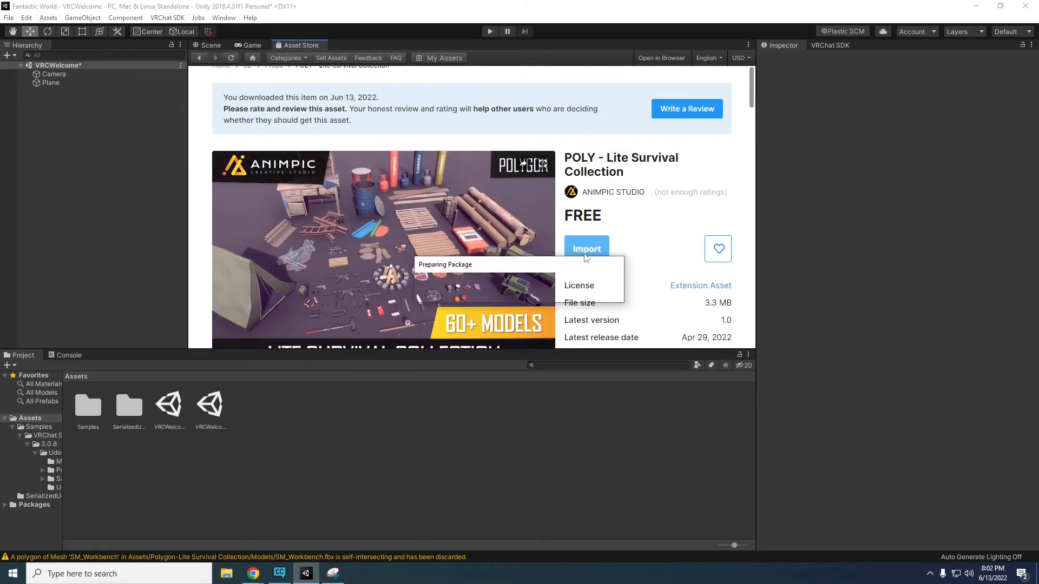
left_click(585, 248)
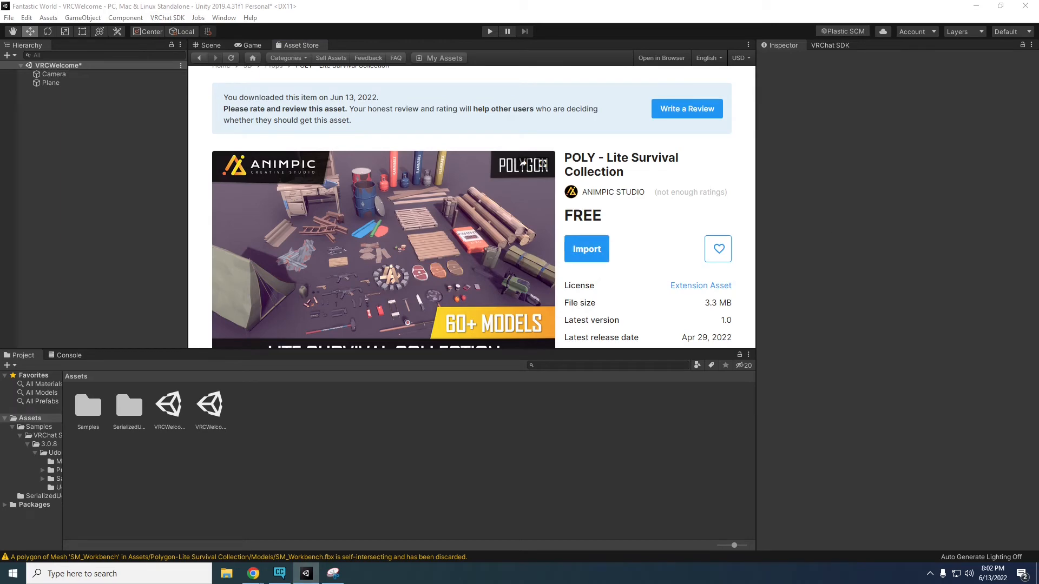
left_click(585, 249)
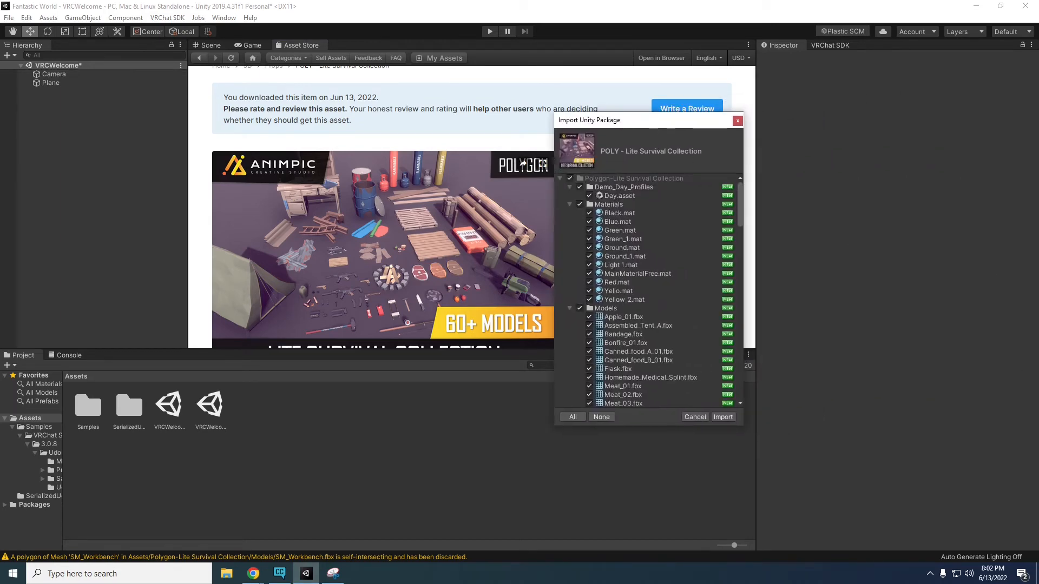
left_click(721, 417)
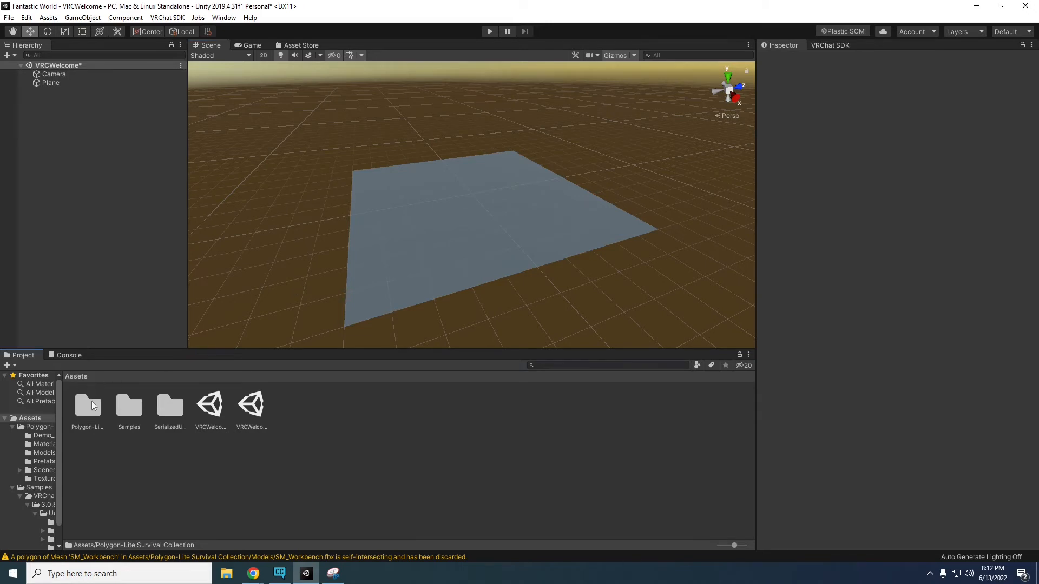
Drag survival prefabs (tent, bonfire, log, meat, splints) onto the plane and rotate them.
left_click(88, 405)
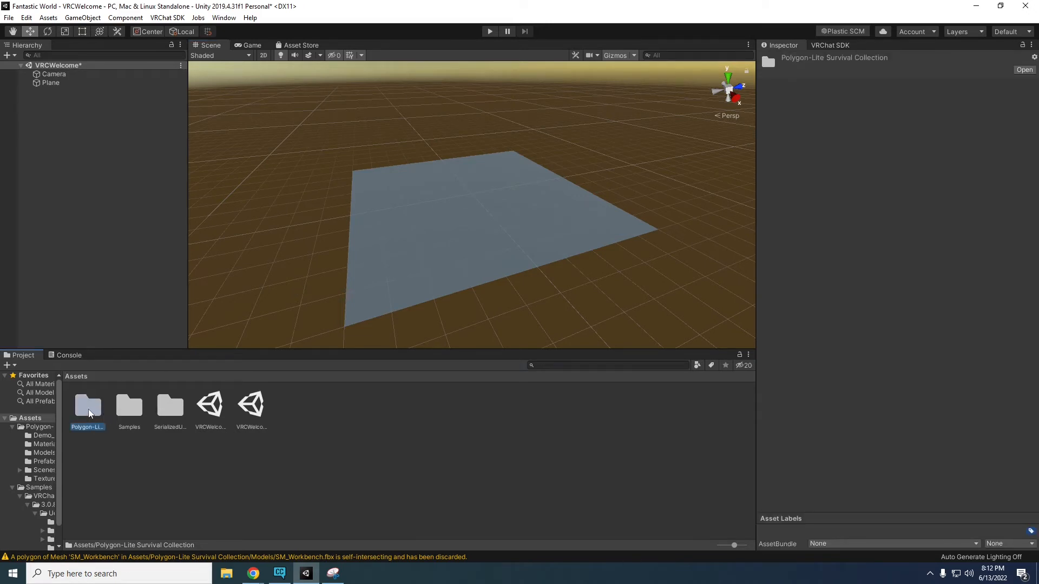
double_click(87, 404)
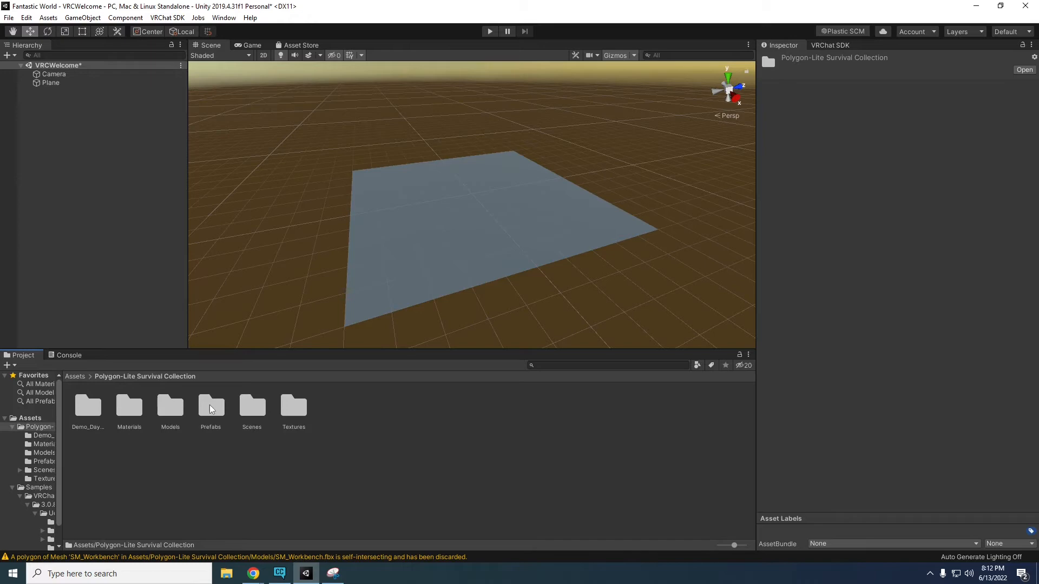
double_click(211, 406)
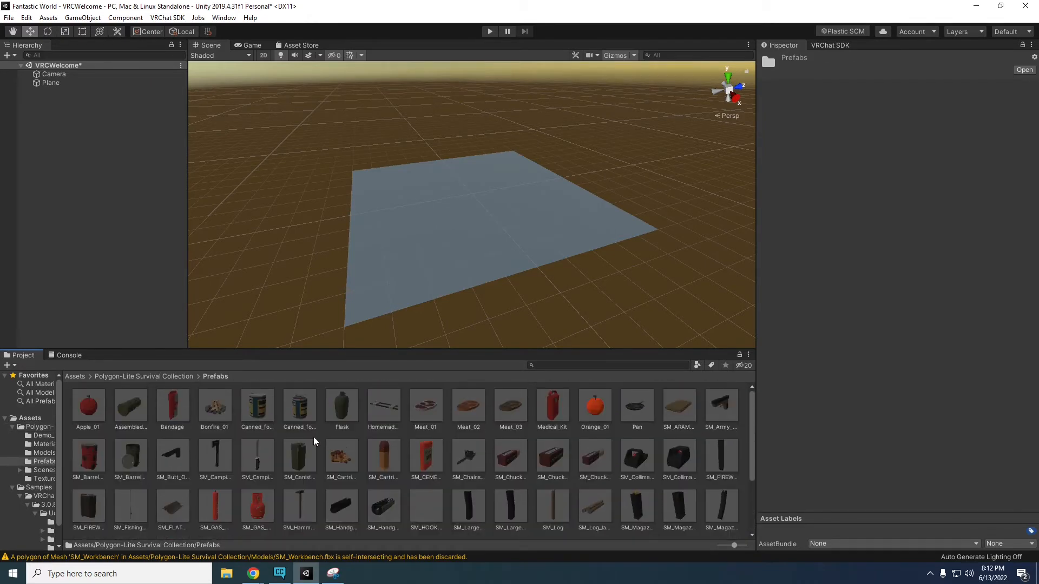
left_click_drag(214, 404, 400, 225)
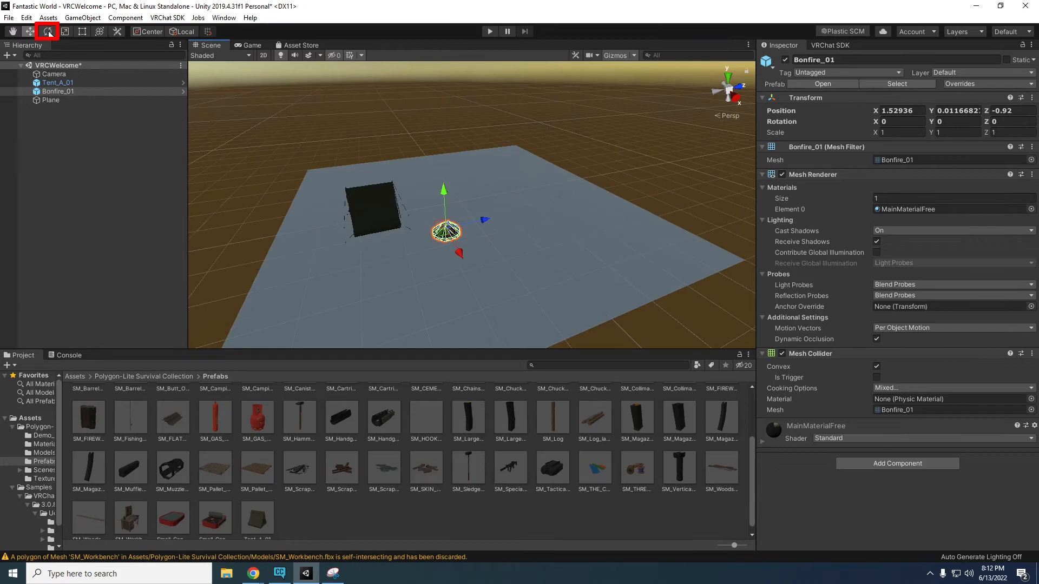
left_click(46, 32)
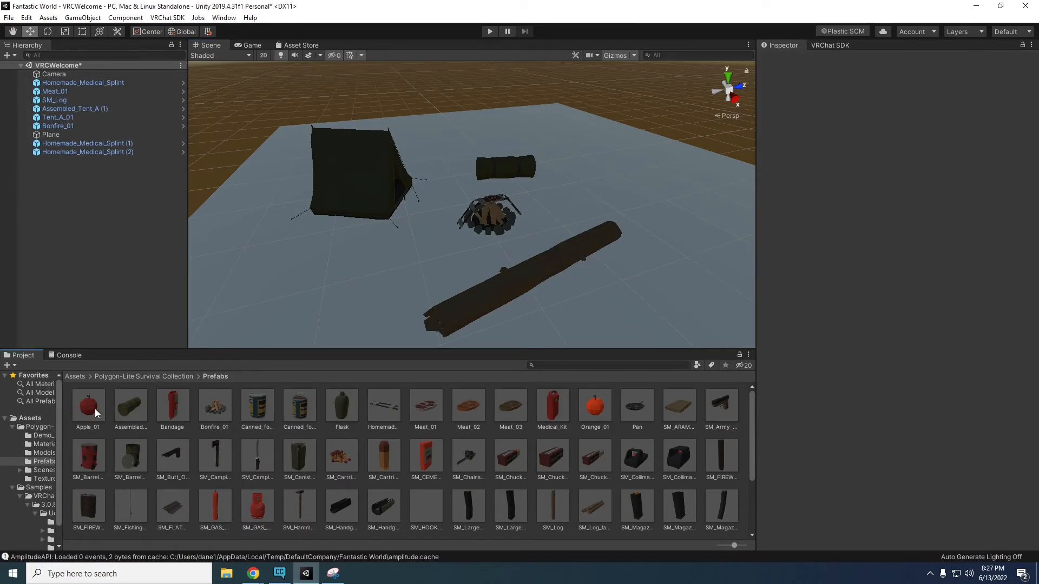
Browse VRChat SDK - Worlds > 3.0.8 > UdonExampleScene samples toward the VRCMirror prefab.
left_click(75, 377)
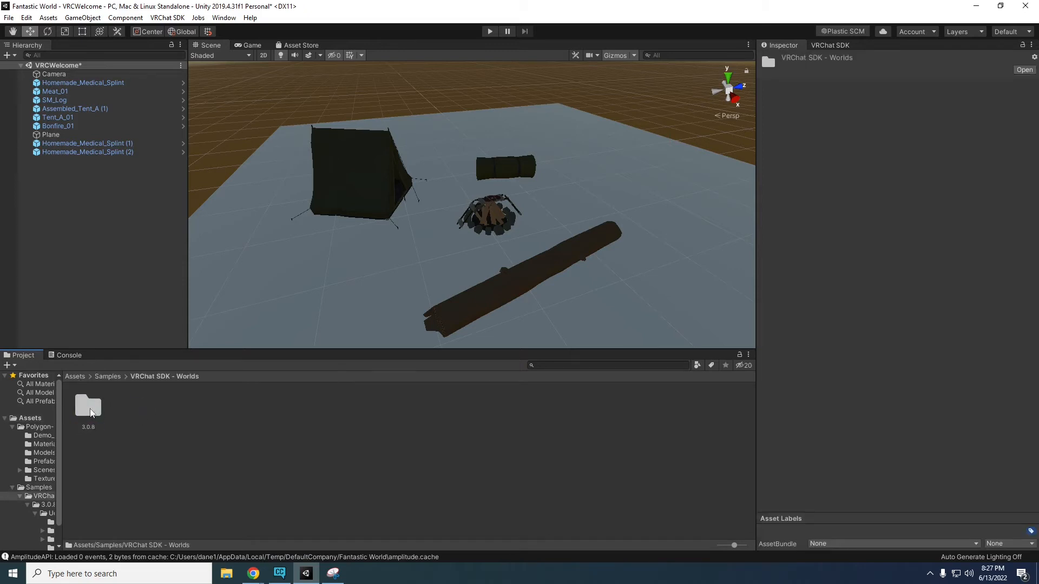
double_click(87, 405)
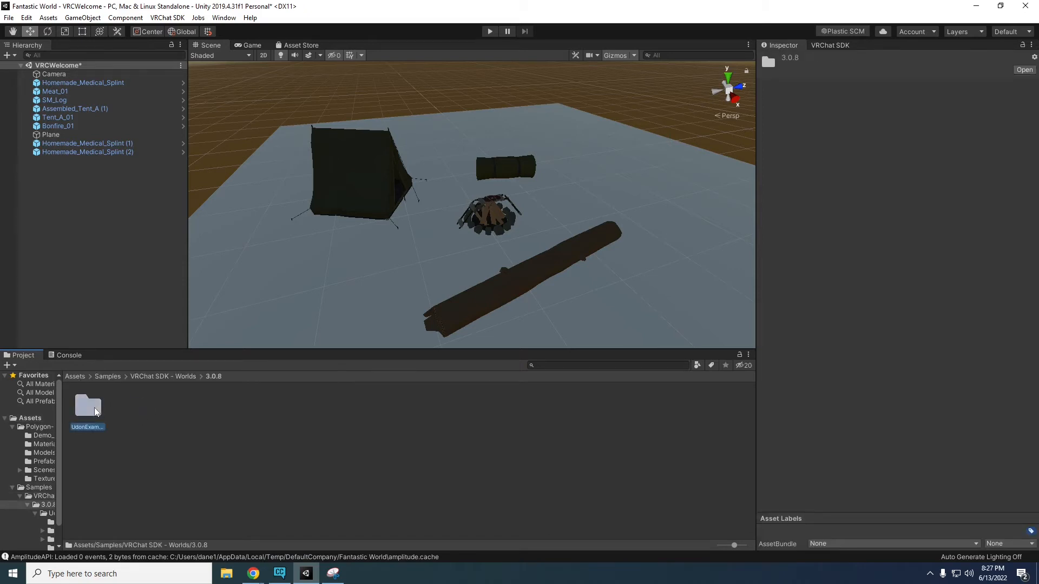
double_click(87, 407)
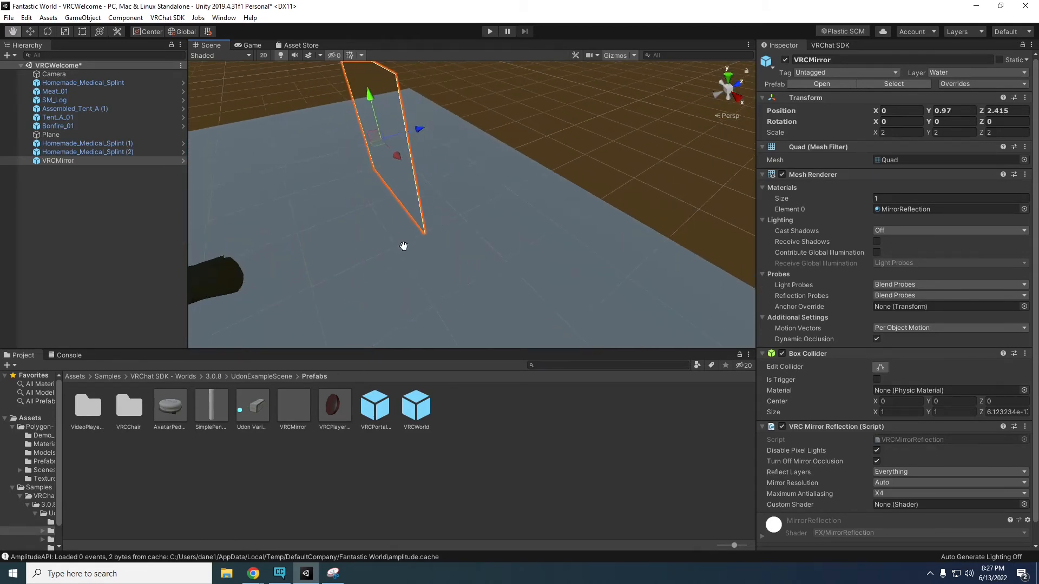
Stretch the mirror into a wide panel with the Scale tool, then select the VRCWorld prefab.
left_click(64, 32)
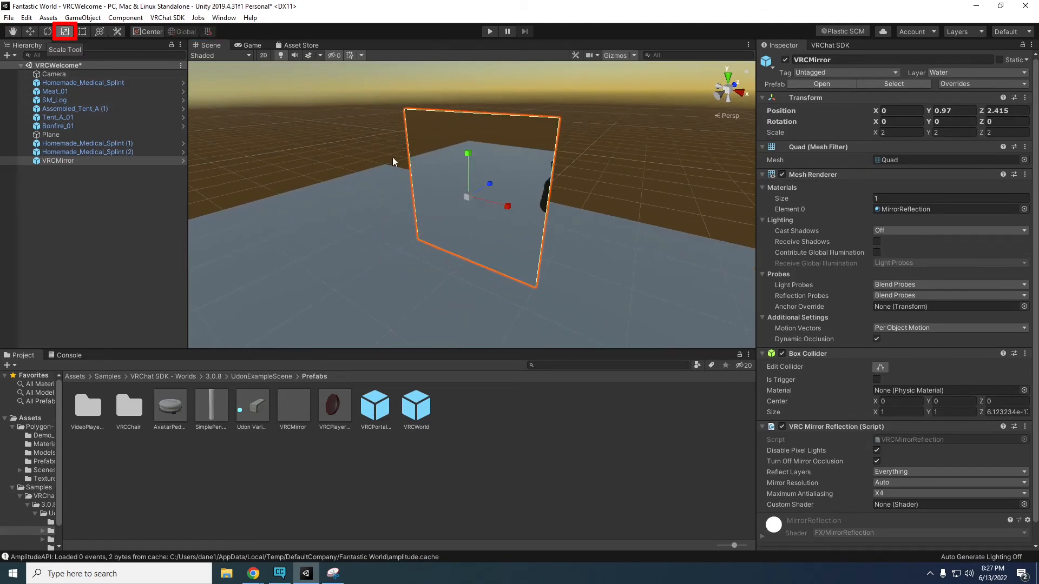
left_click_drag(507, 196, 692, 254)
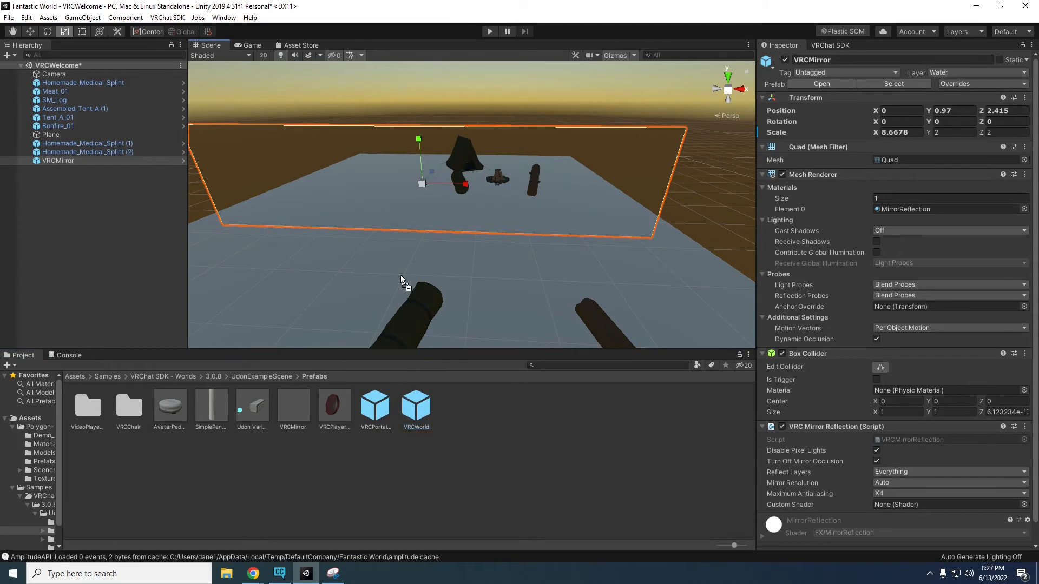
left_click(58, 169)
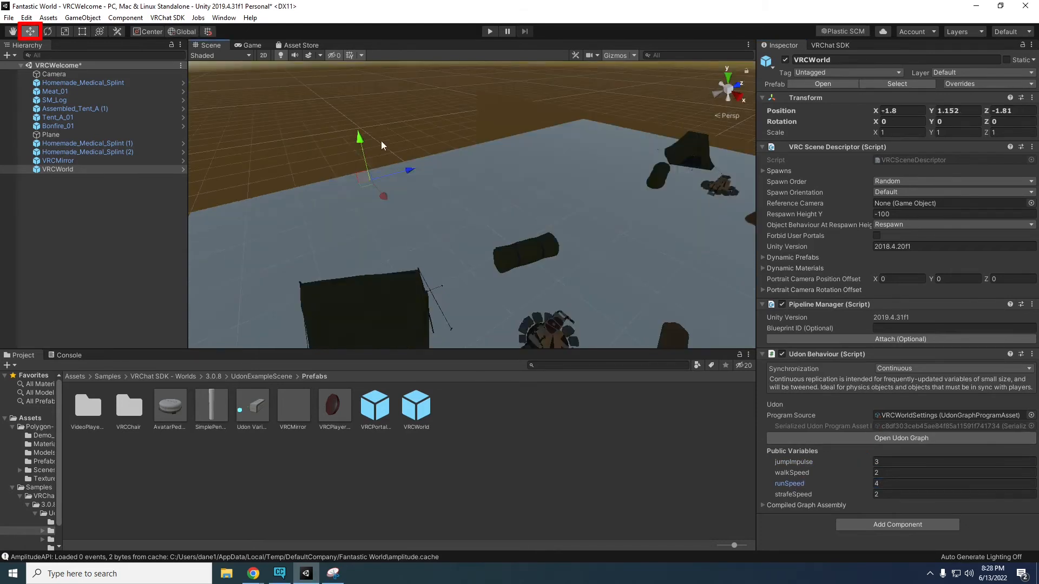
Lower the VRCWorld spawn point to ground level beside the bonfire and reselect it.
left_click_drag(359, 138, 399, 253)
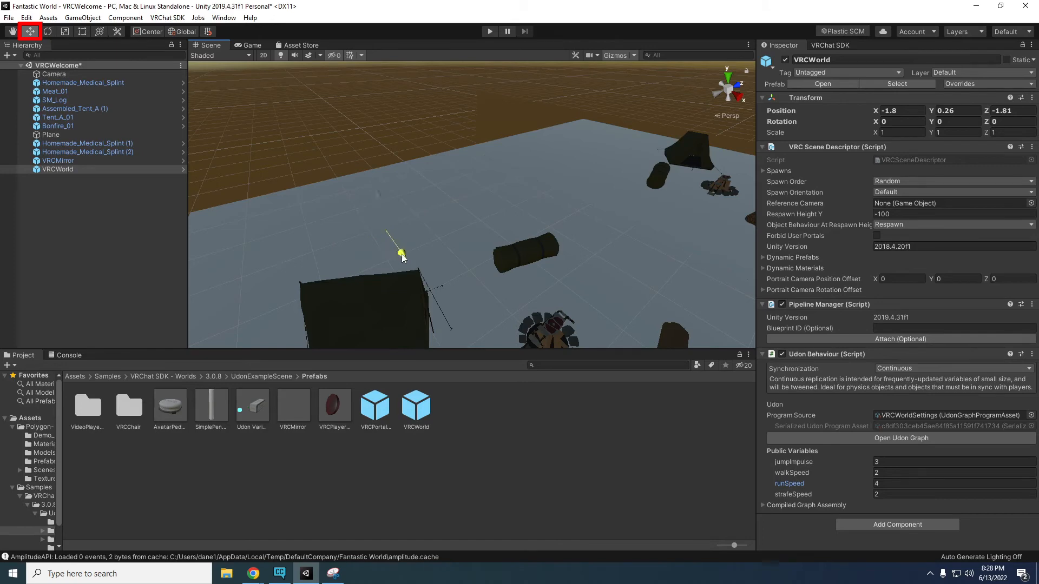
left_click(49, 134)
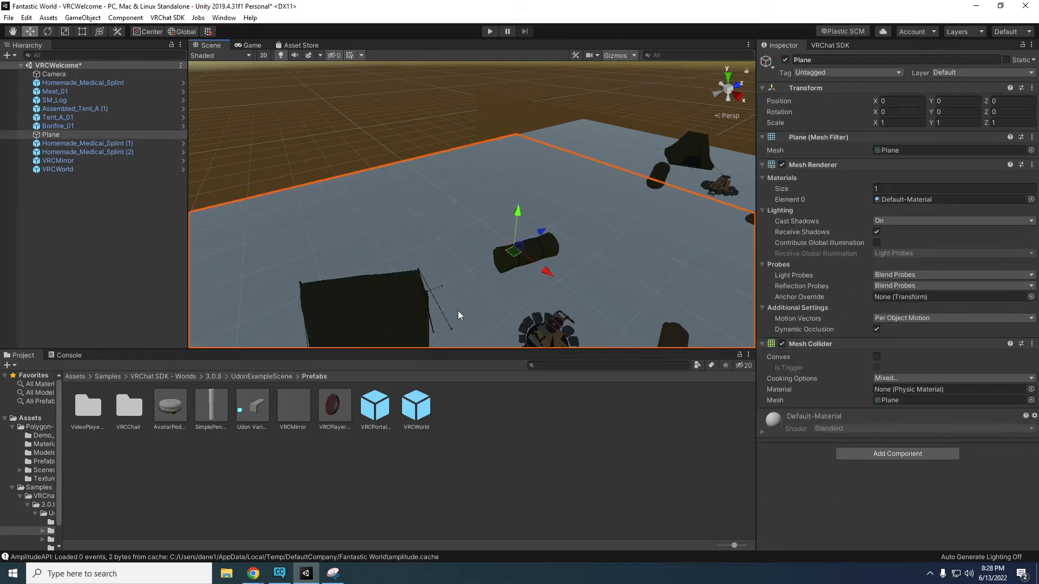
left_click(59, 169)
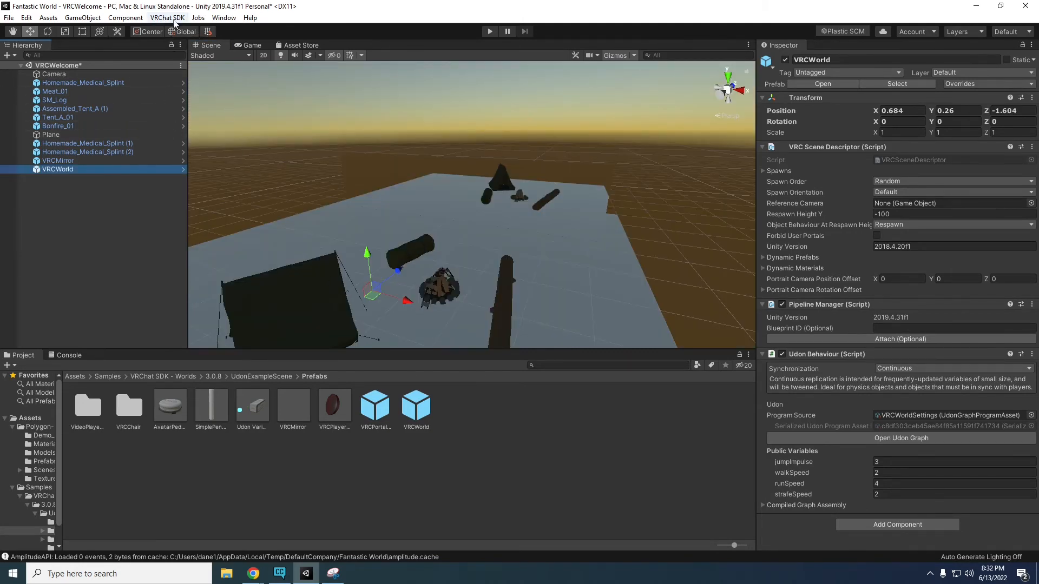
Show the VRChat SDK control panel, go to Builder and run Build & Test locally.
left_click(167, 17)
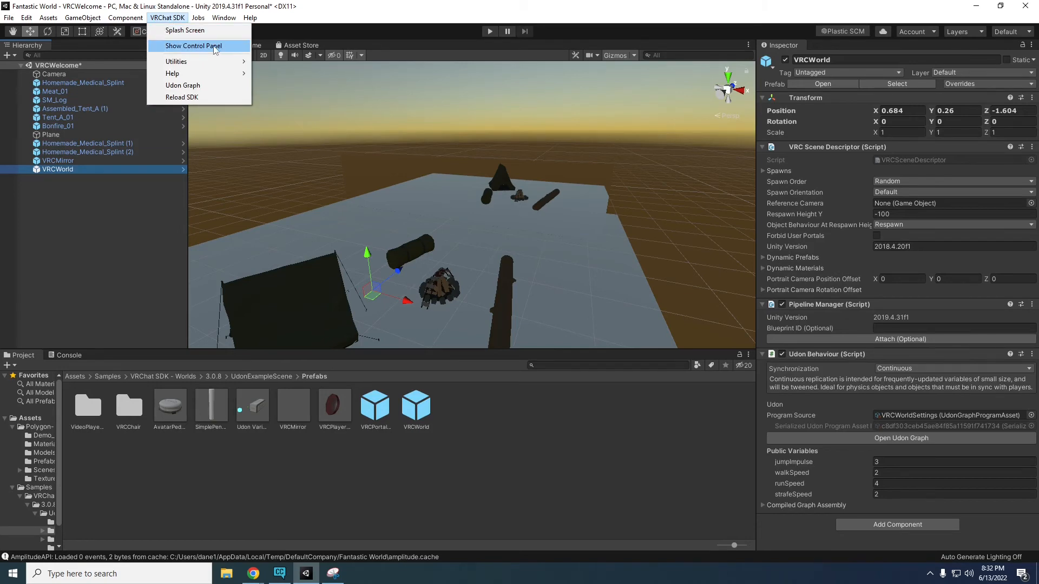
left_click(196, 46)
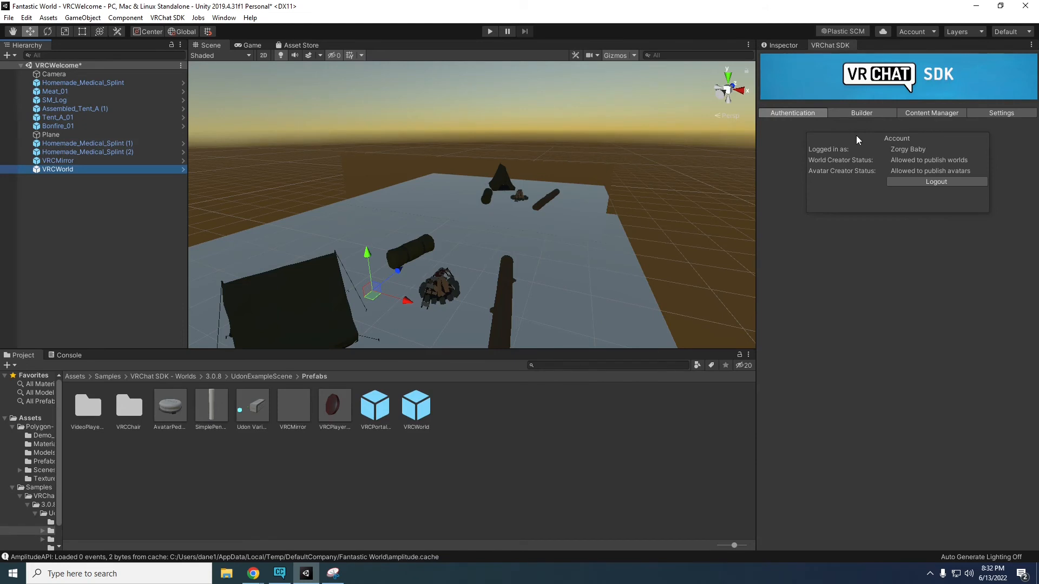
mouse_move(813, 150)
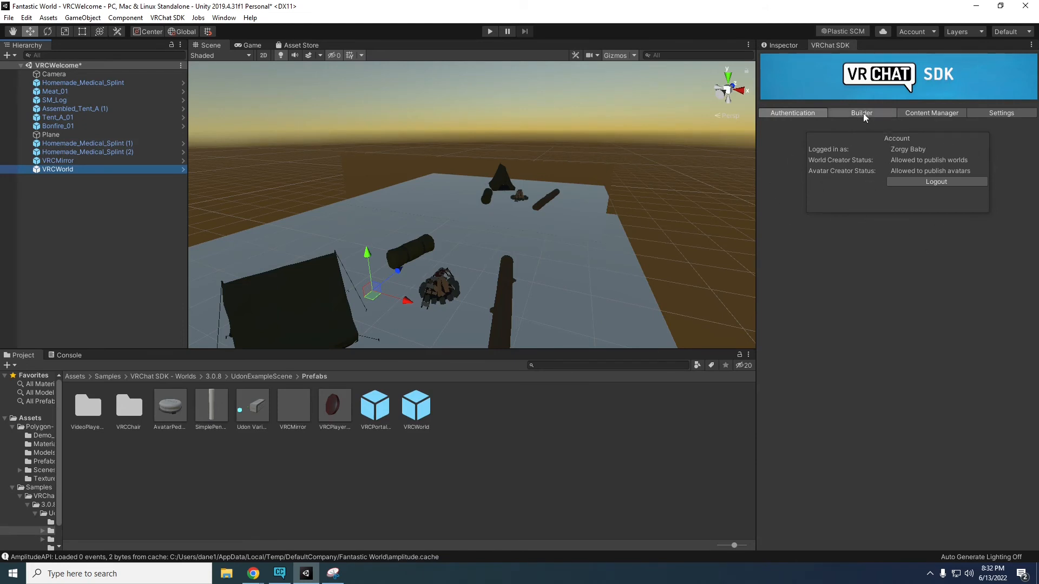
left_click(862, 112)
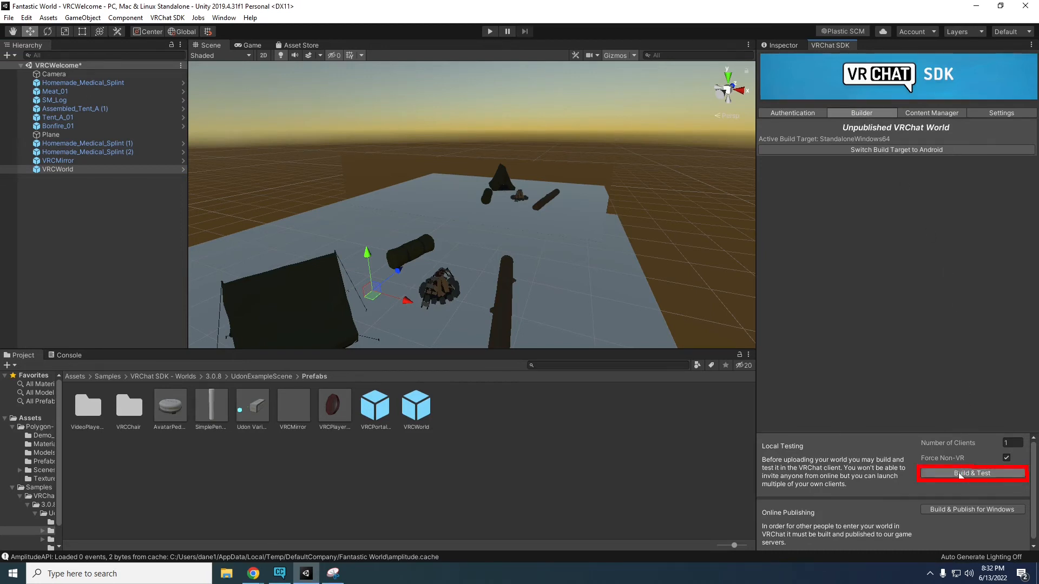
left_click(972, 473)
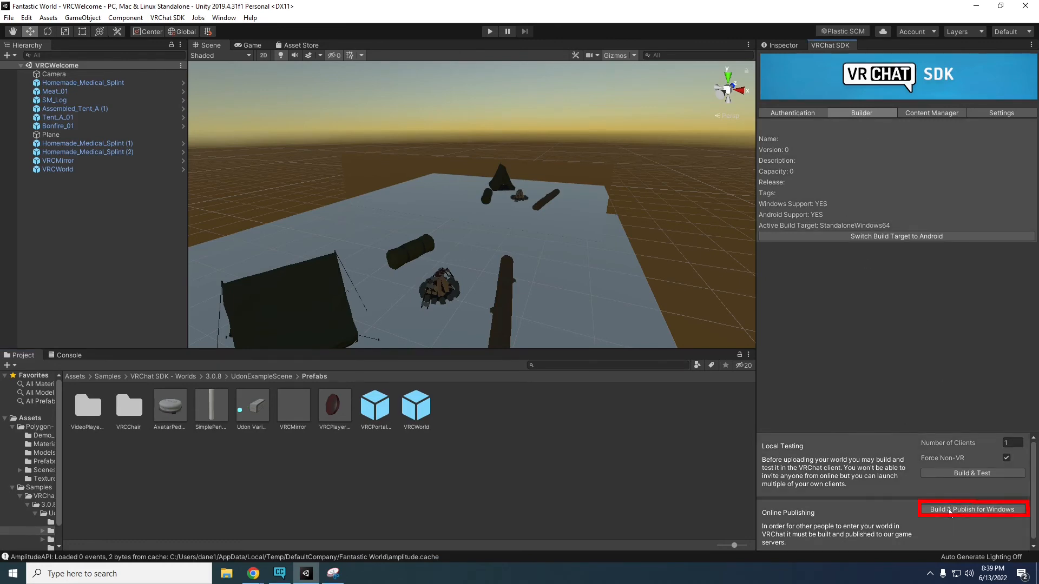
Build & Publish for Windows, name the world Camping, confirm rights and upload it.
left_click(972, 509)
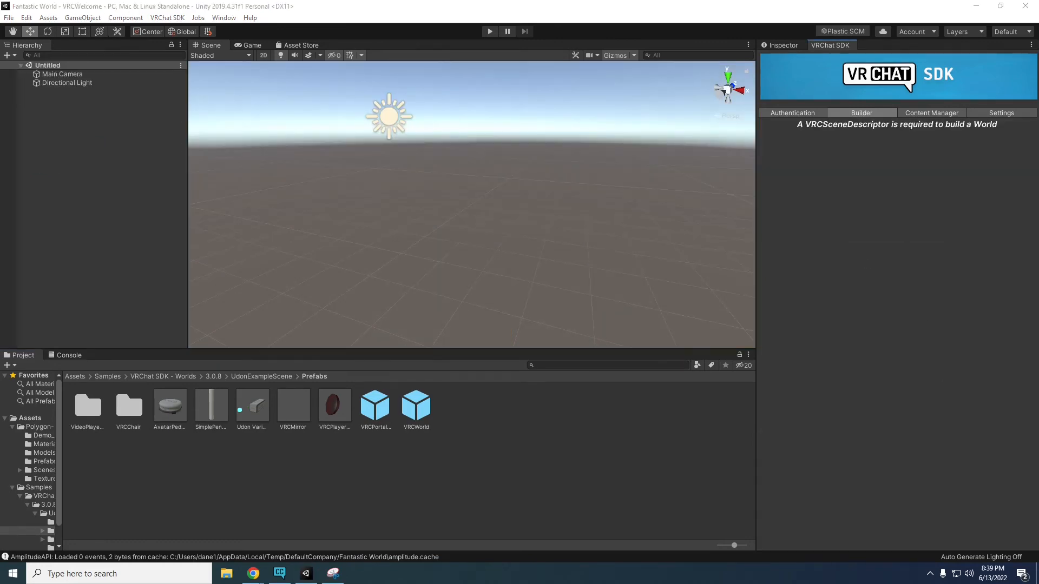
type("Camping")
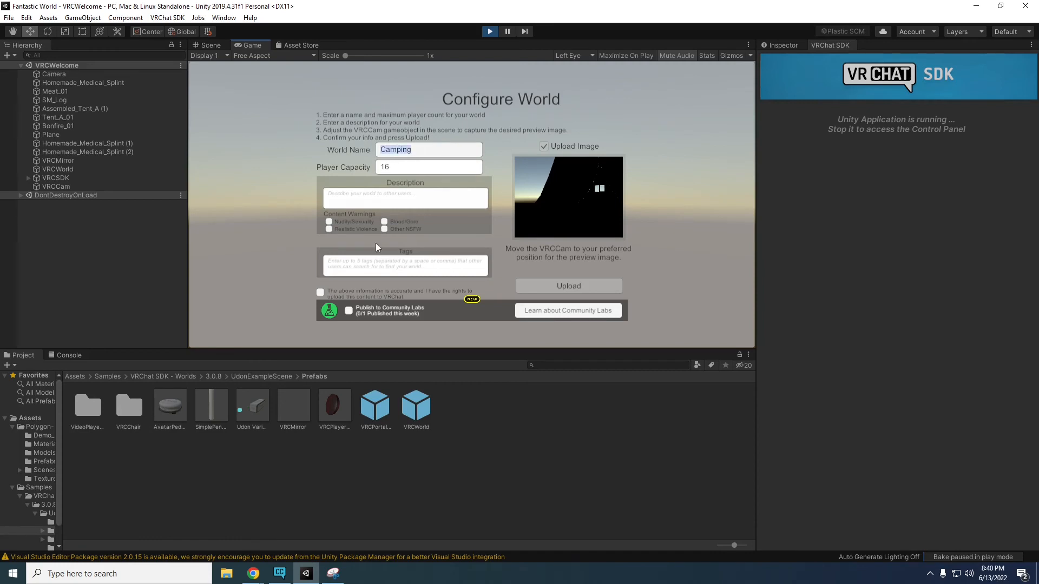
left_click(320, 292)
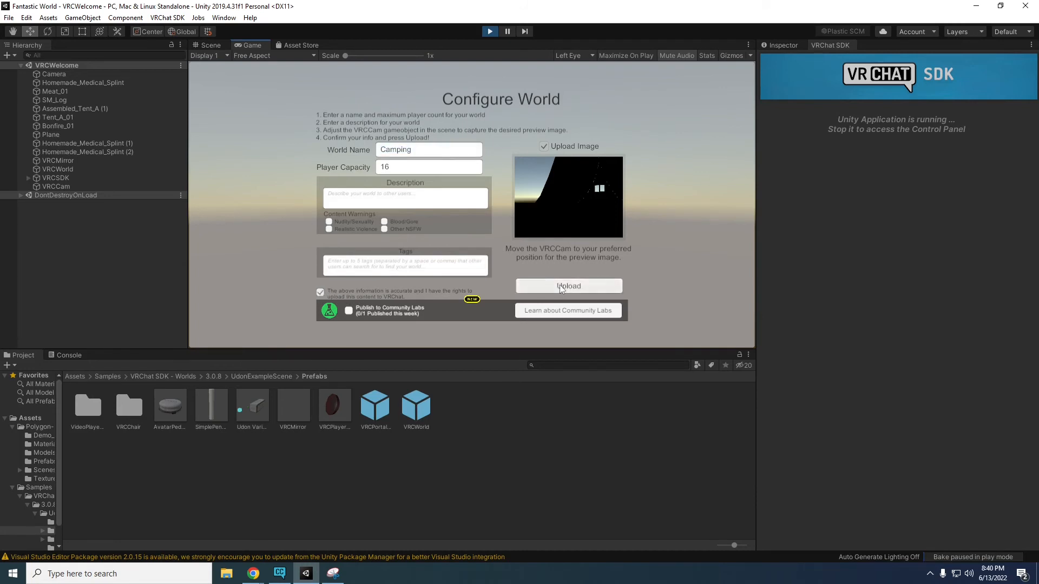
left_click(568, 286)
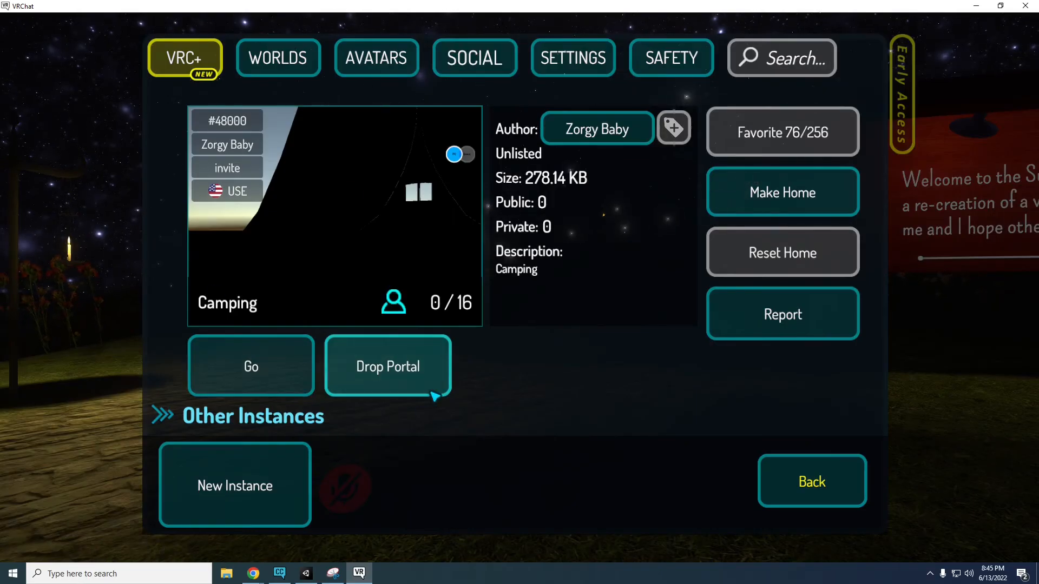
Drop a portal to the uploaded Camping world in the VRChat client.
left_click(388, 366)
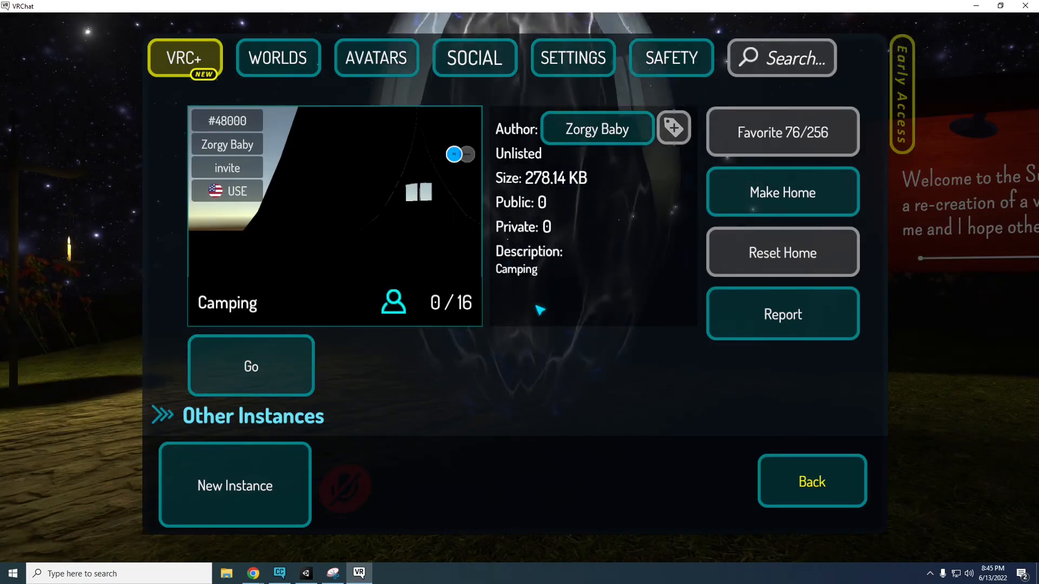
left_click(250, 365)
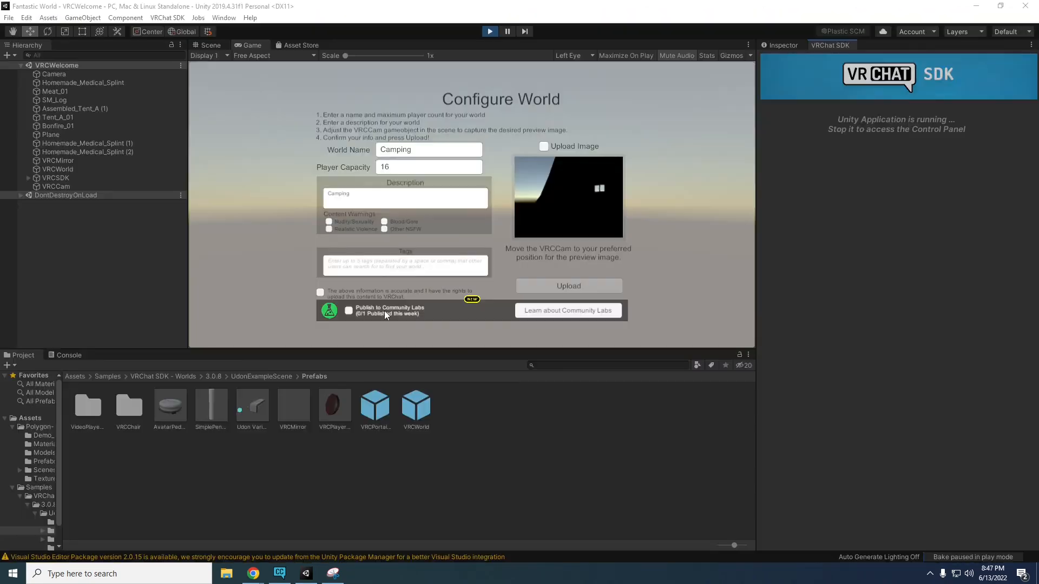
Tick Publish to Community Labs and upload the world again.
left_click(348, 310)
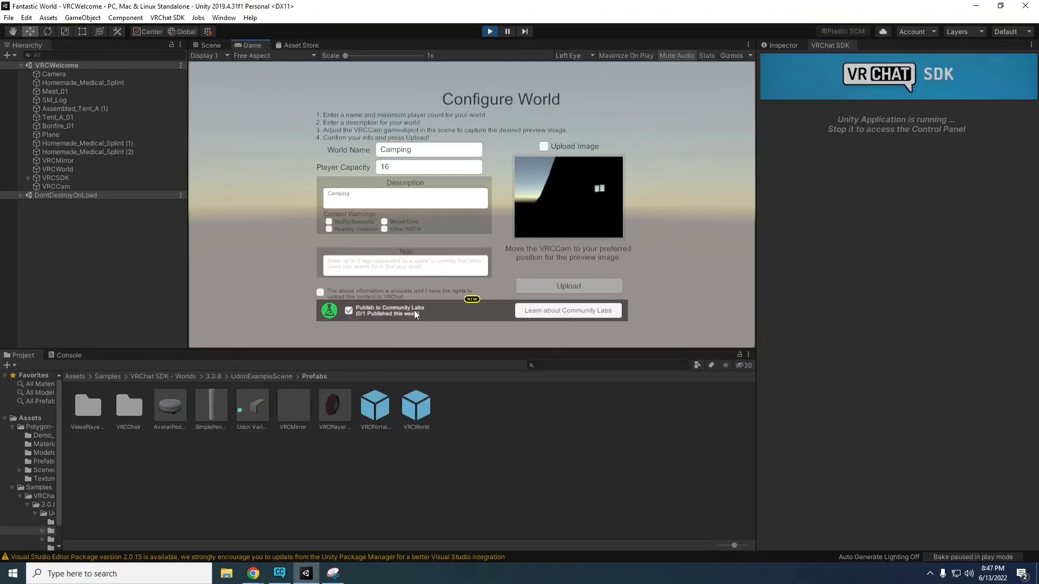
left_click(349, 310)
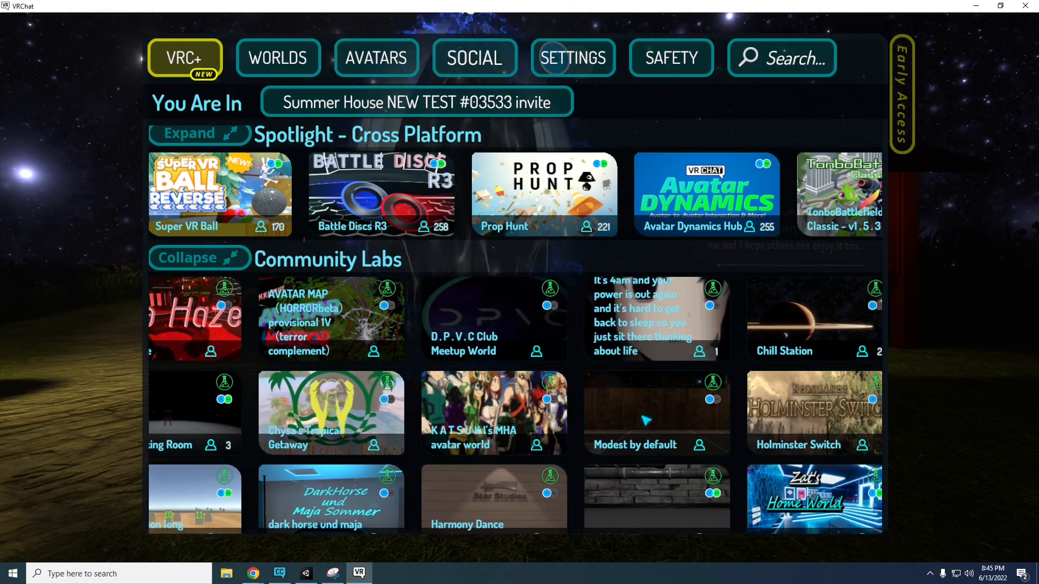
scroll("right", 3)
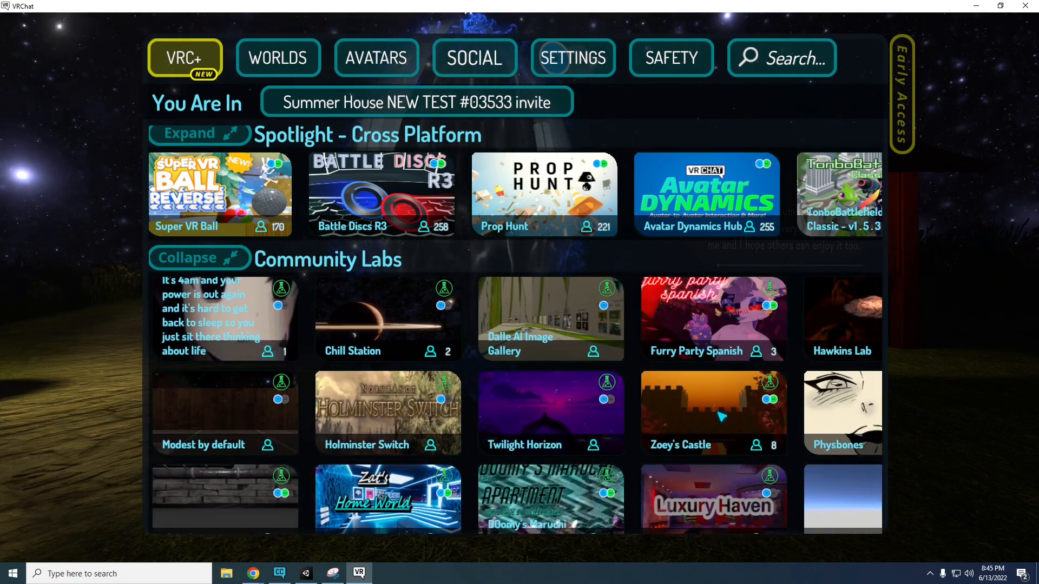
scroll("right", 3)
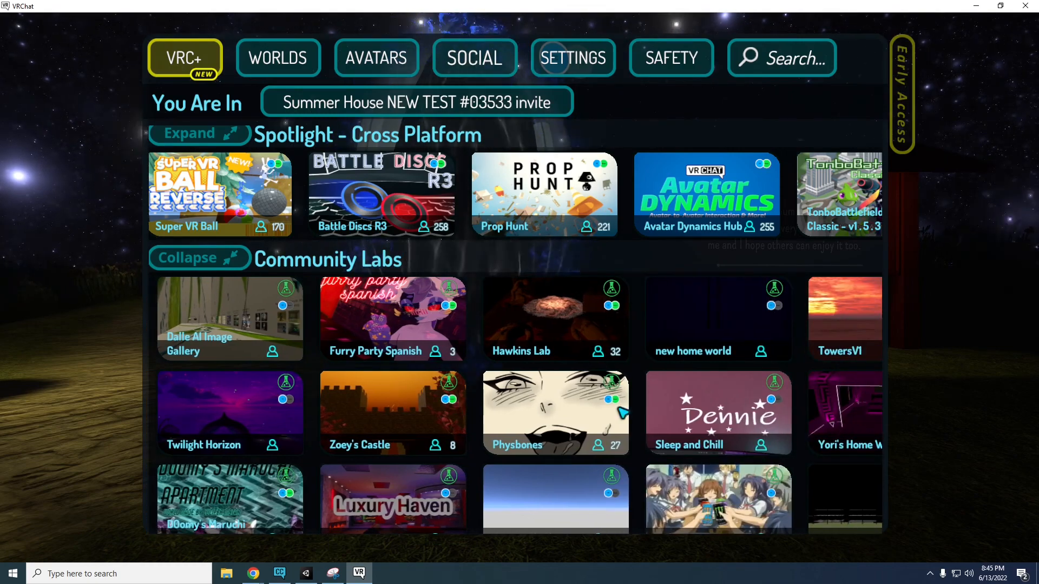